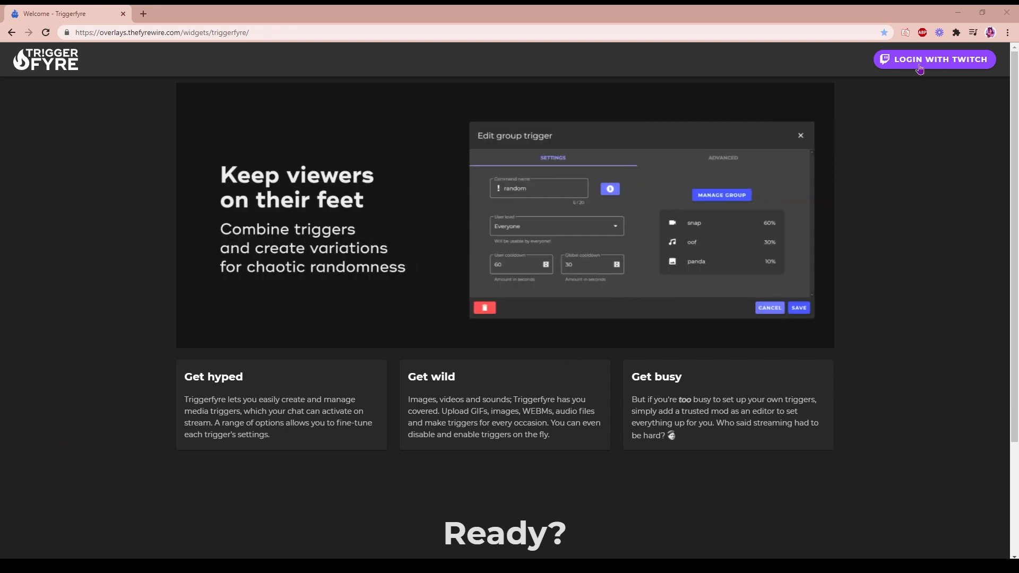
Sign in to Triggerfyre with the Twitch account to reach the image triggers list
left_click(934, 60)
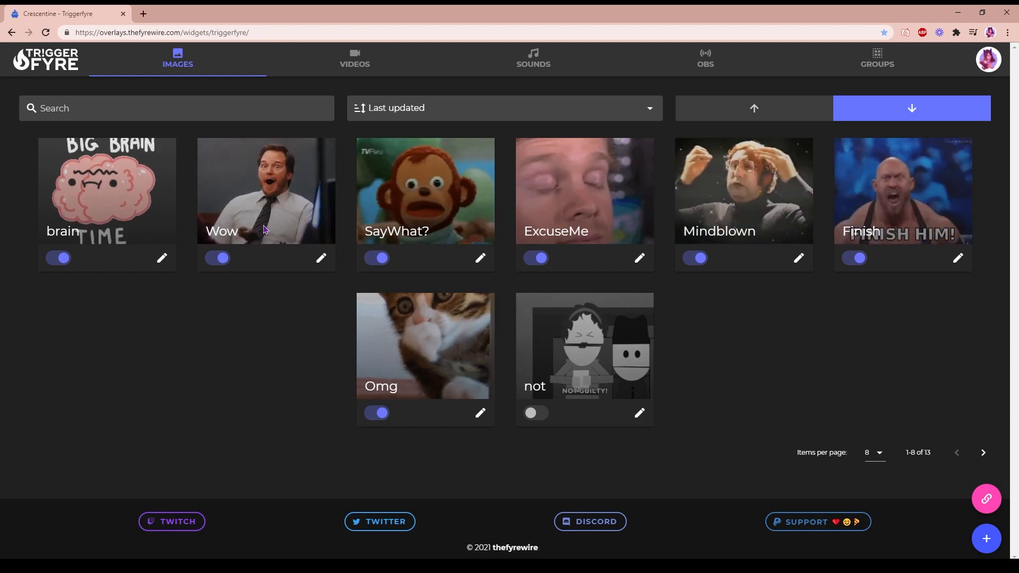
left_click(354, 59)
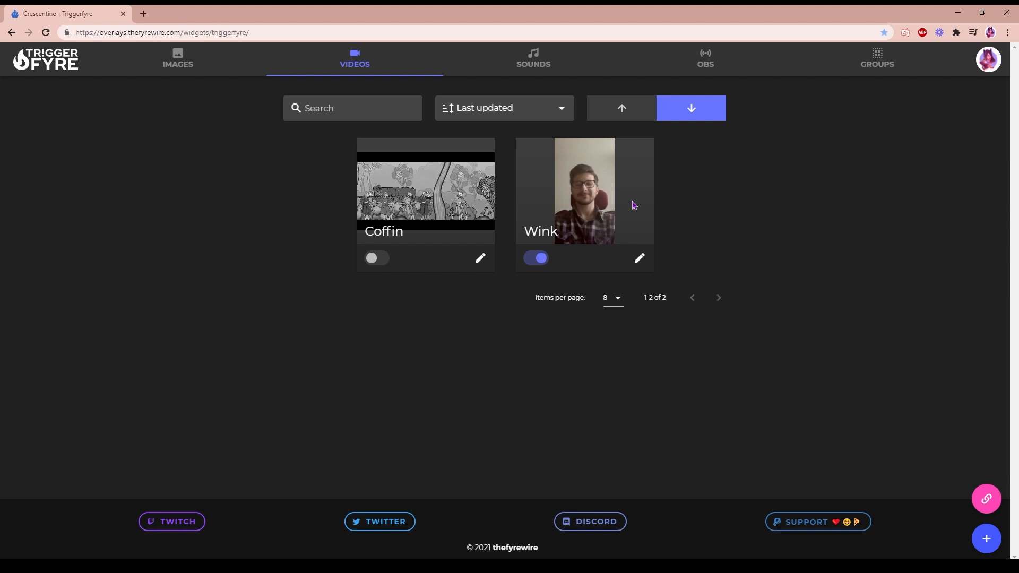
mouse_move(533, 61)
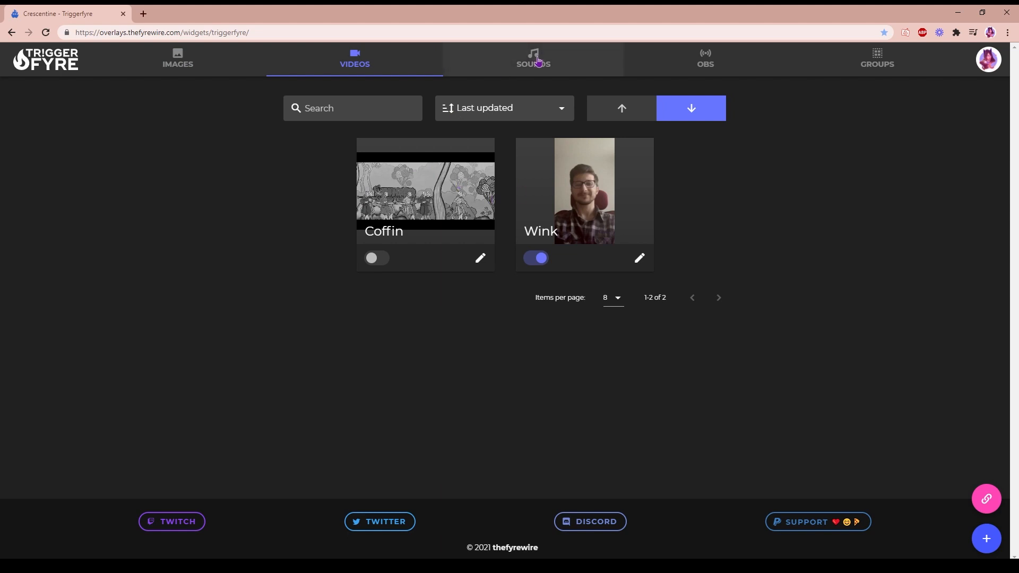
left_click(532, 58)
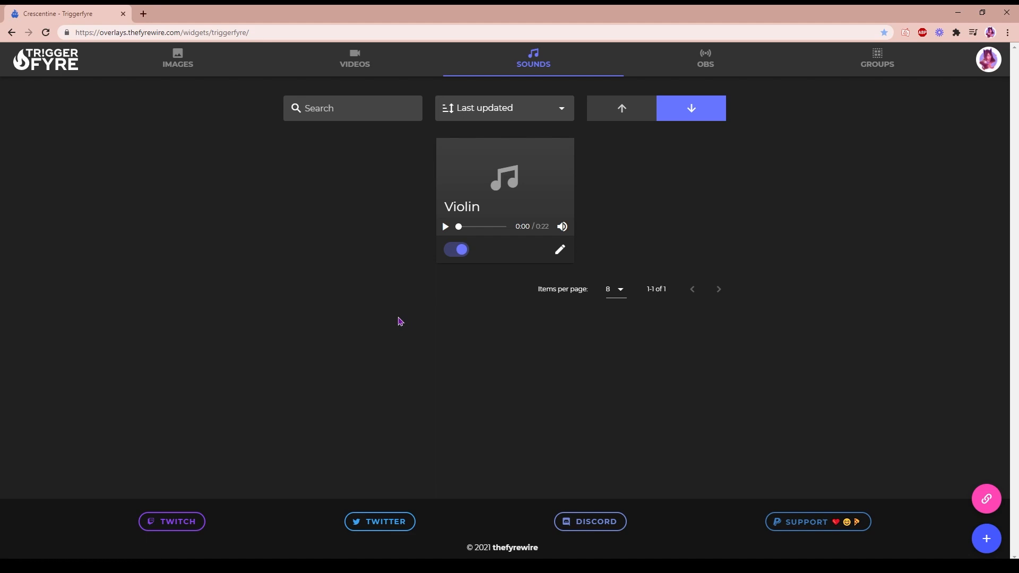
left_click(445, 226)
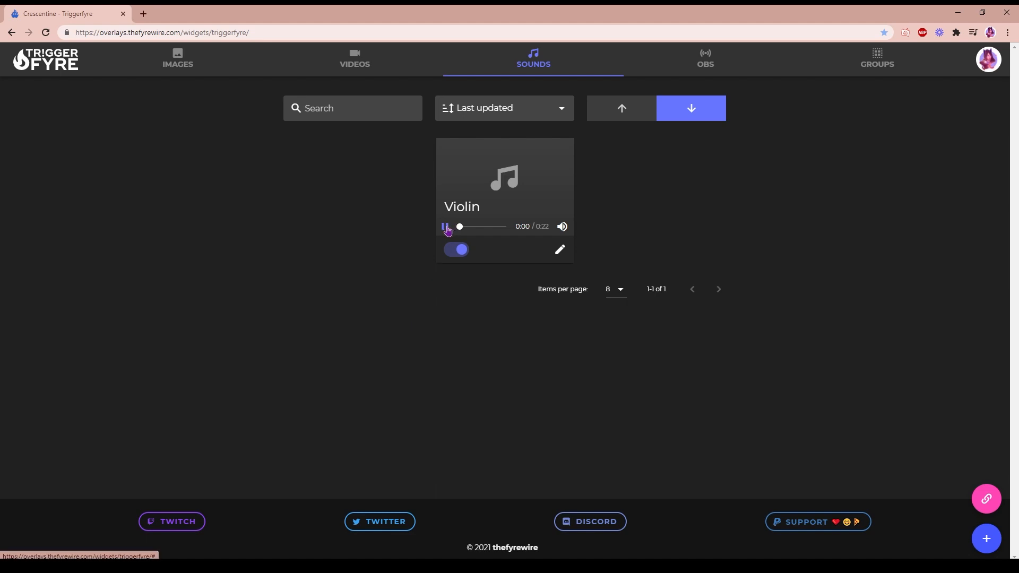
left_click(445, 226)
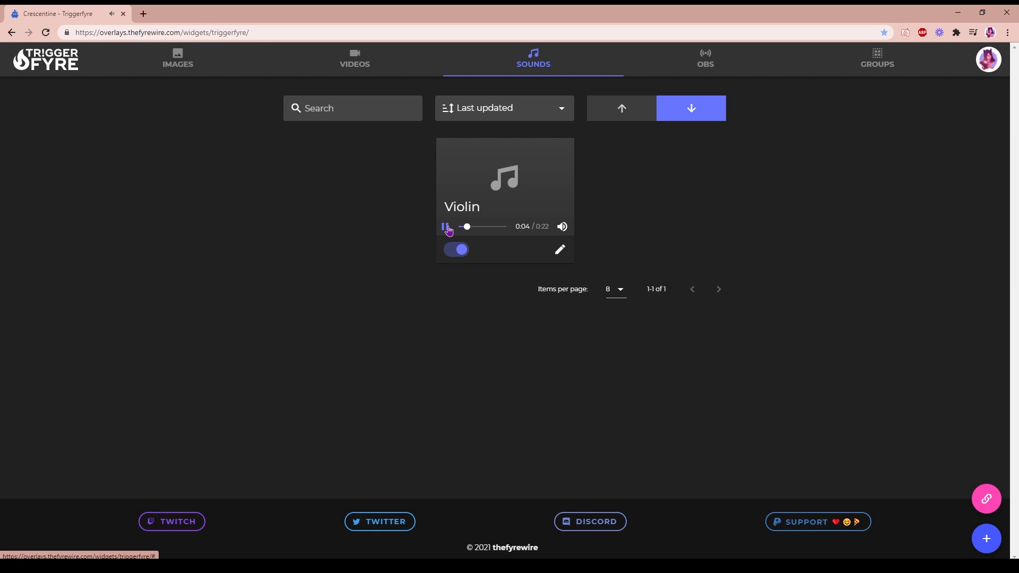
left_click(704, 59)
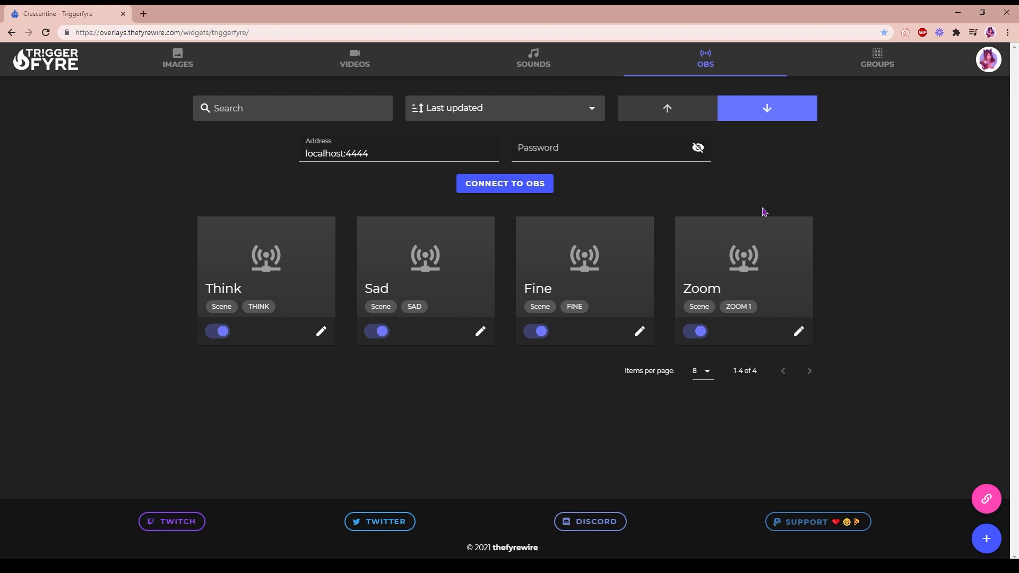
left_click(875, 58)
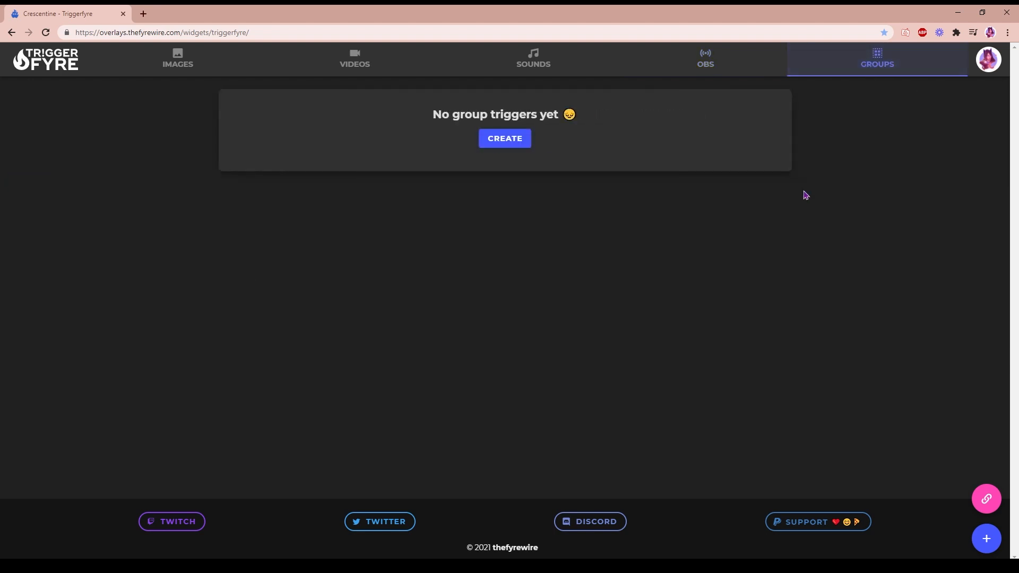
mouse_move(787, 129)
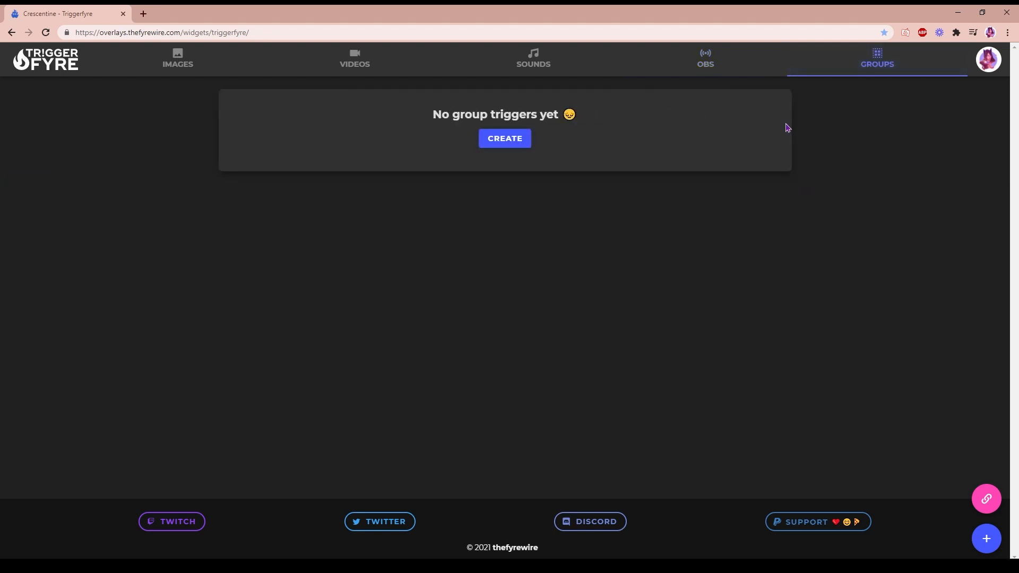
left_click(178, 58)
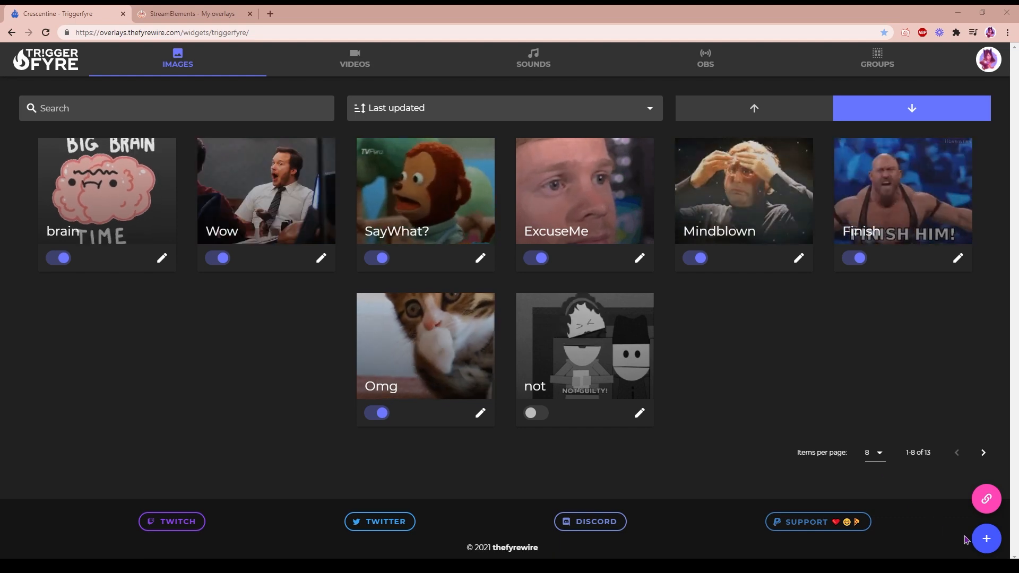
Start a new image trigger named Clap and bring up its reward settings
left_click(985, 539)
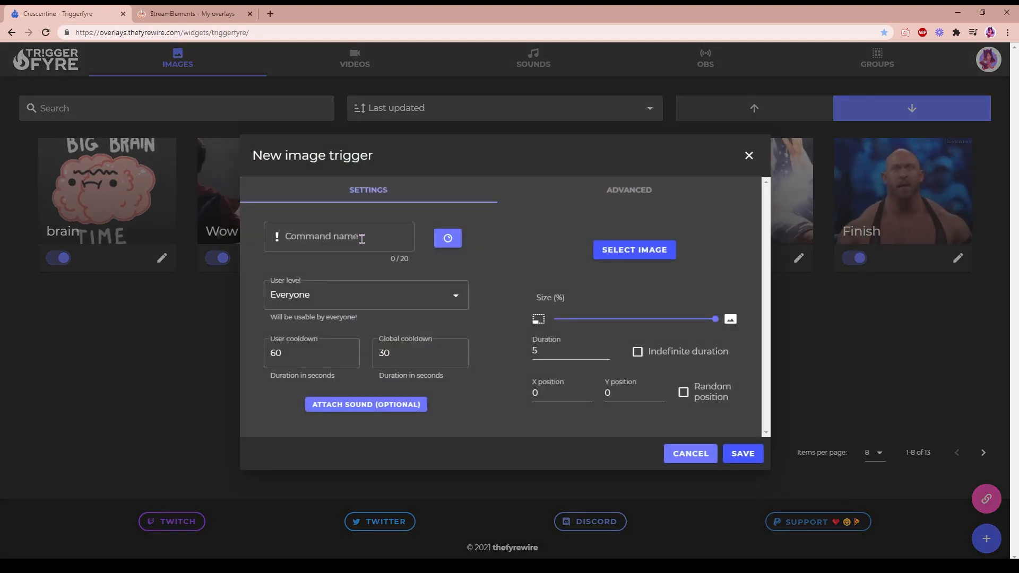
type("Clap")
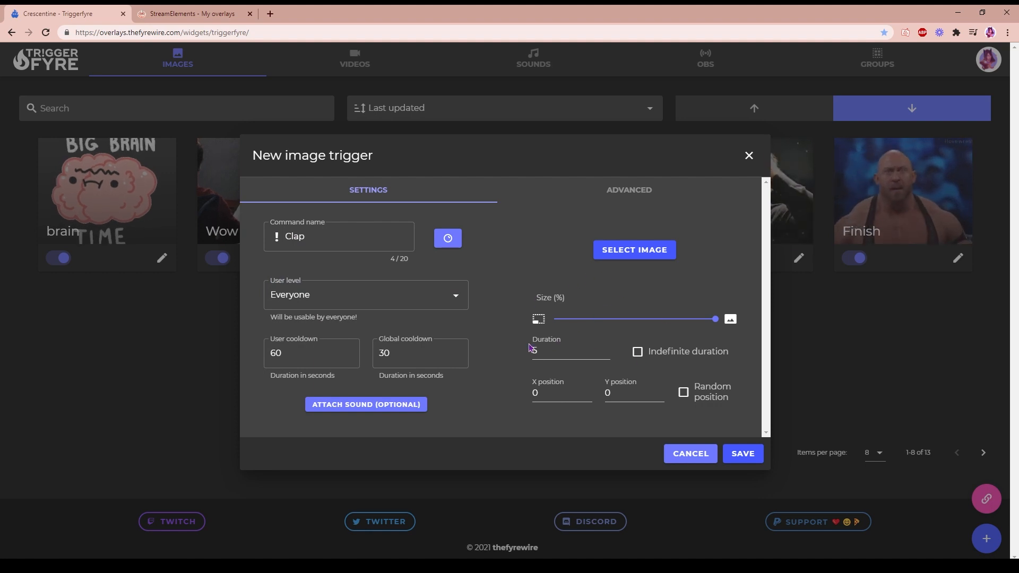
left_click(447, 237)
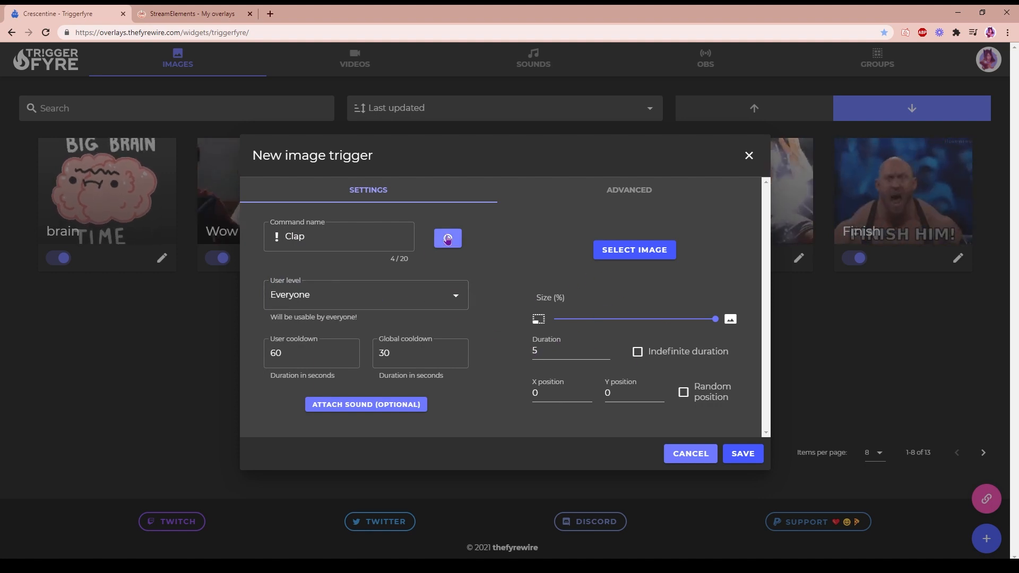
left_click(447, 238)
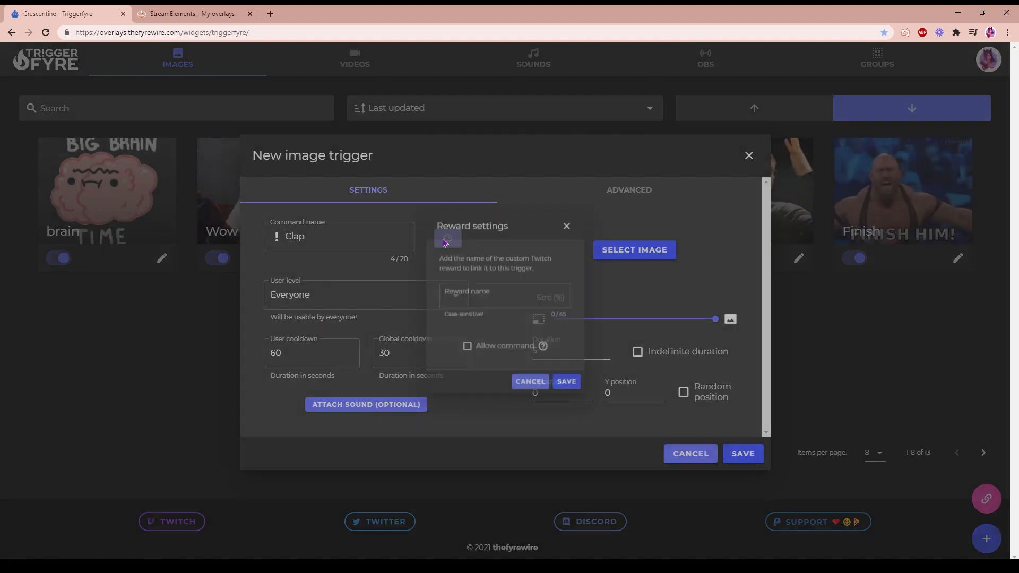
Link the trigger to a Twitch channel reward named Clap and save the reward settings
type("Cla")
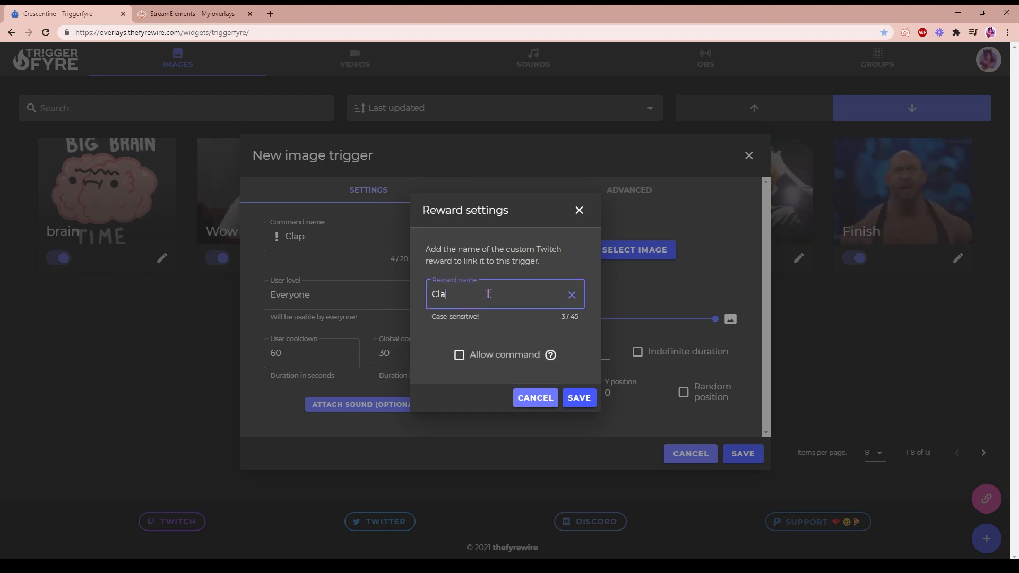
type("p")
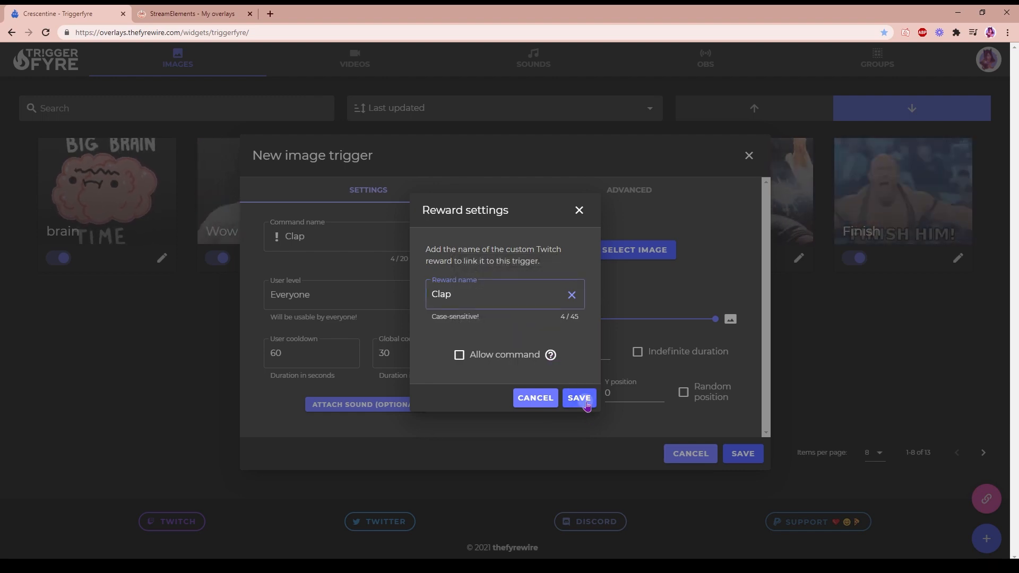
left_click(577, 398)
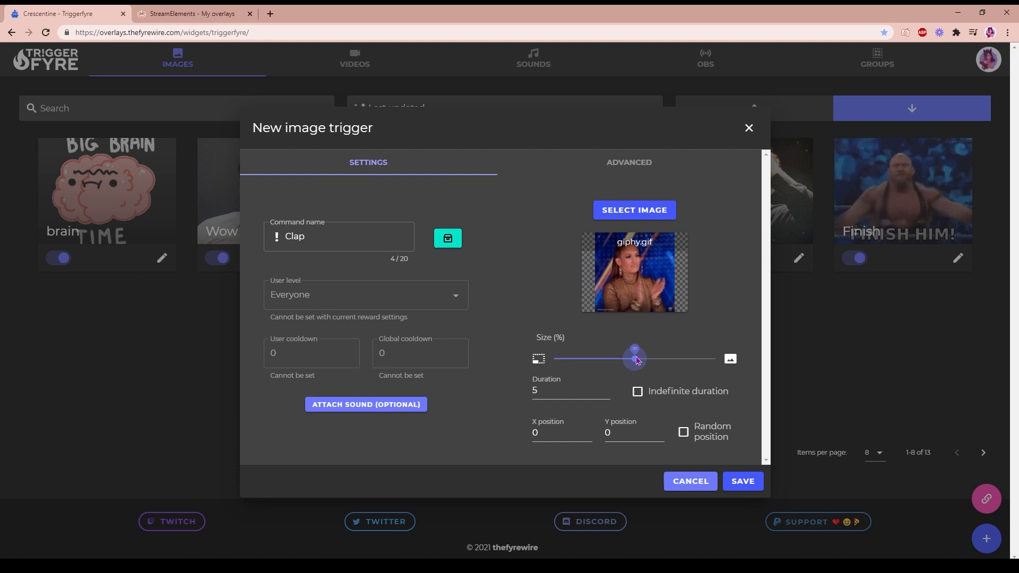
Shrink the GIF to about half size, enable random position and save the Clap trigger
left_click(569, 390)
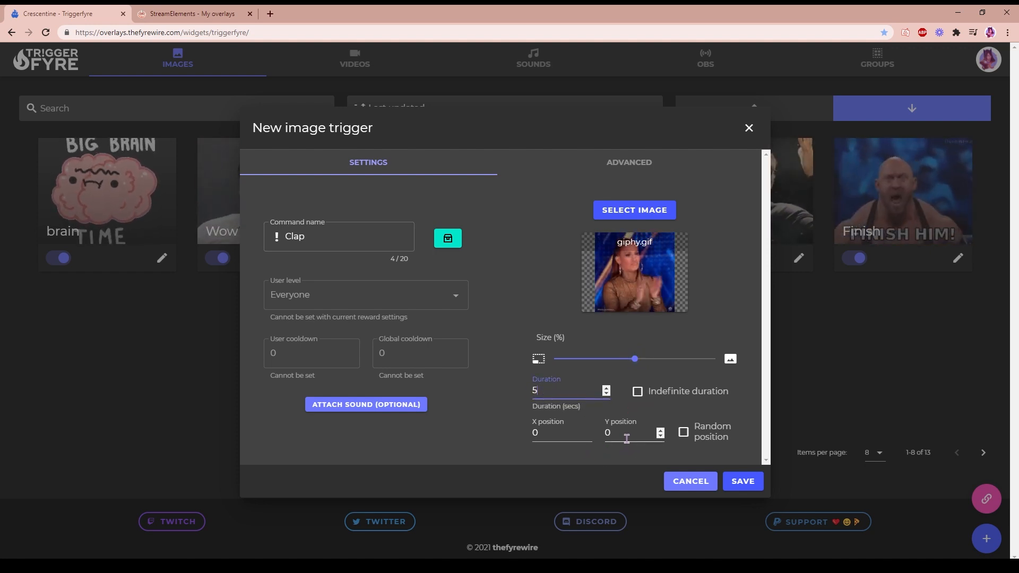
left_click(560, 433)
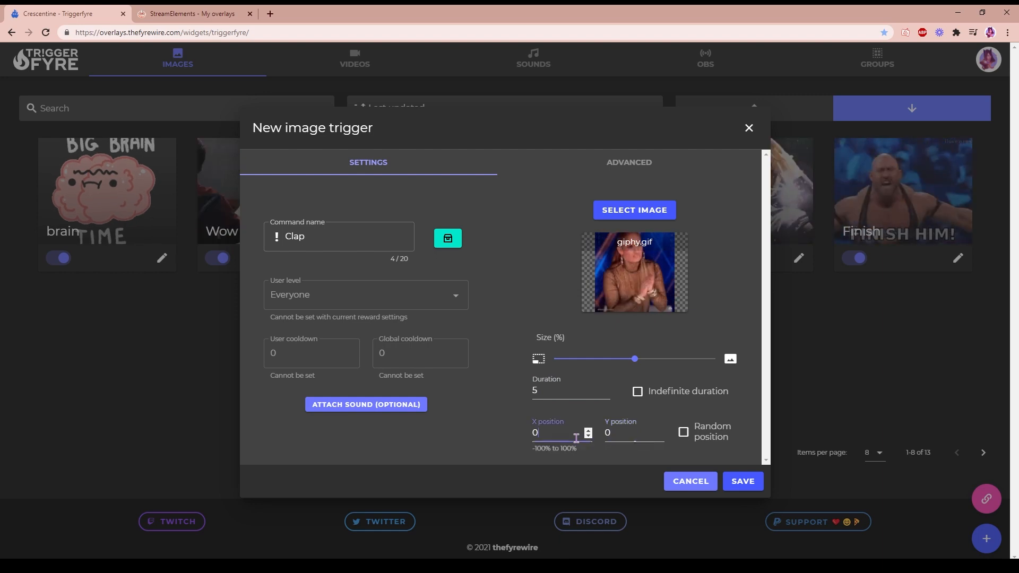
left_click(682, 432)
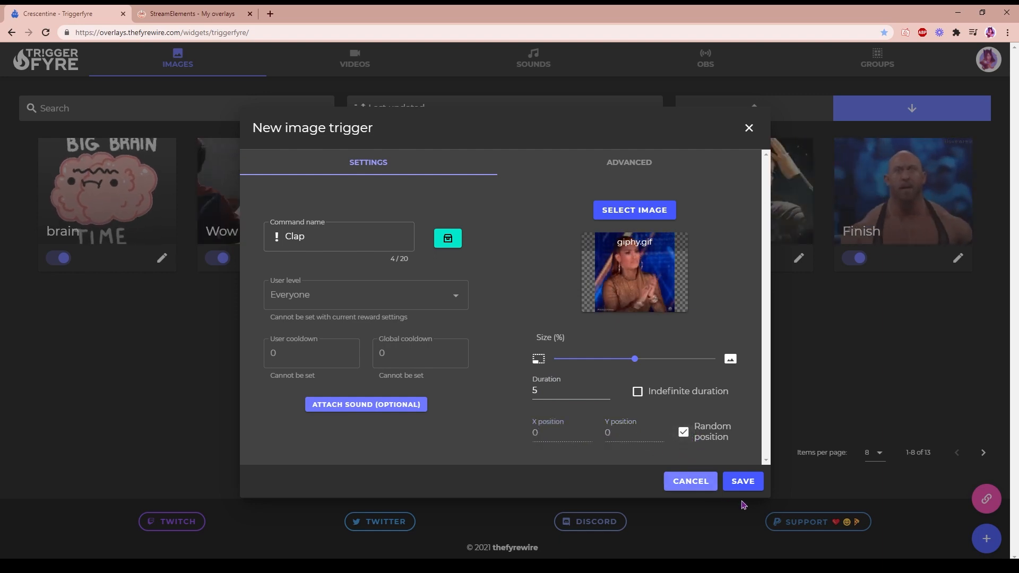
left_click(742, 481)
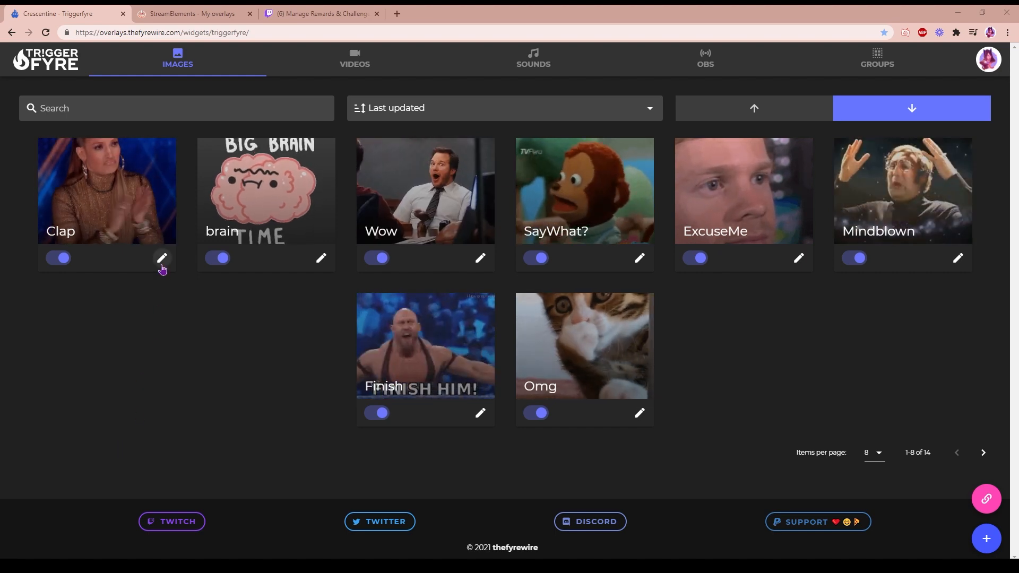
Reopen the Clap trigger and allow the chat command to fire its linked reward
left_click(162, 258)
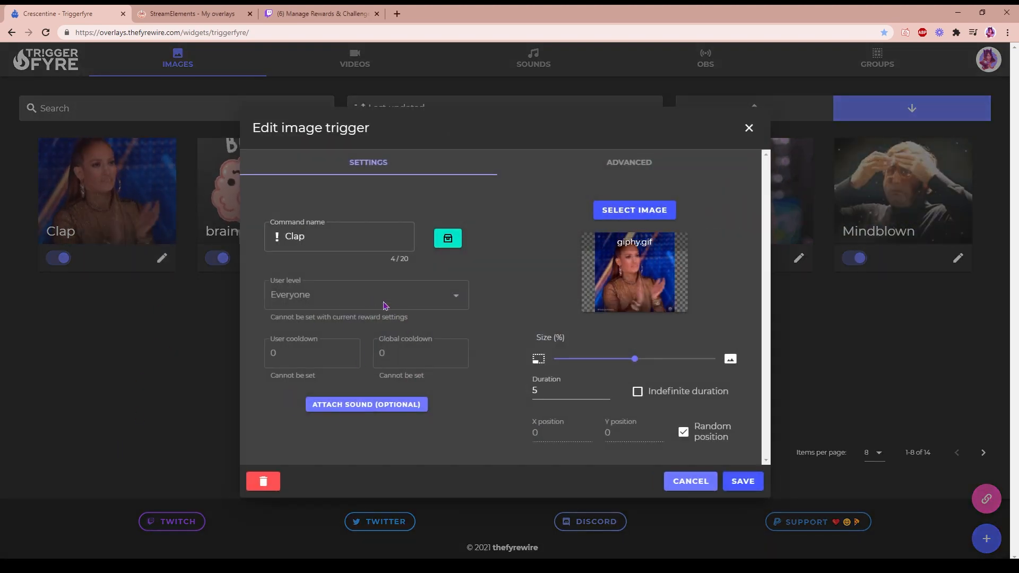
mouse_move(447, 238)
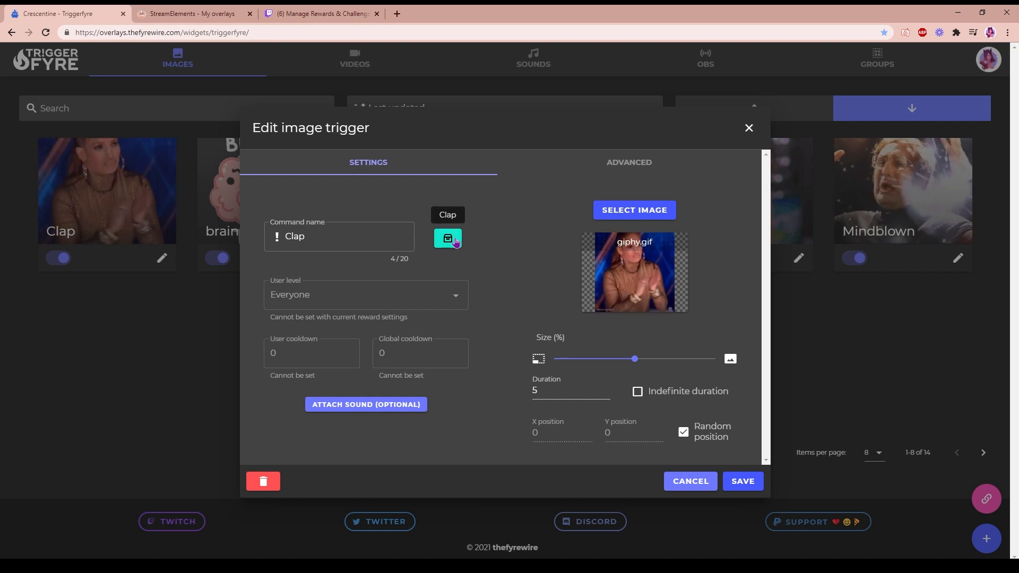
left_click(447, 238)
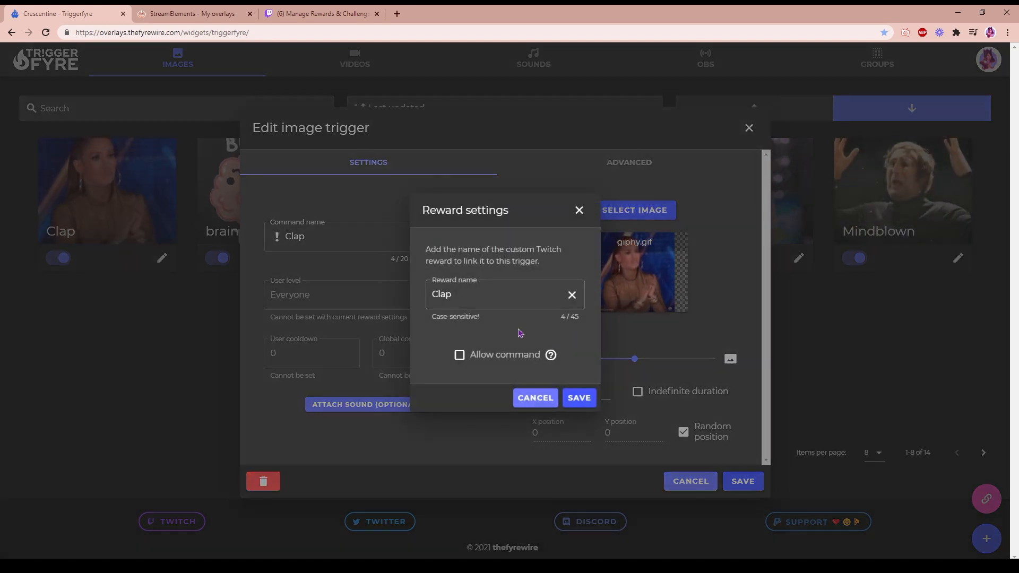
left_click(459, 354)
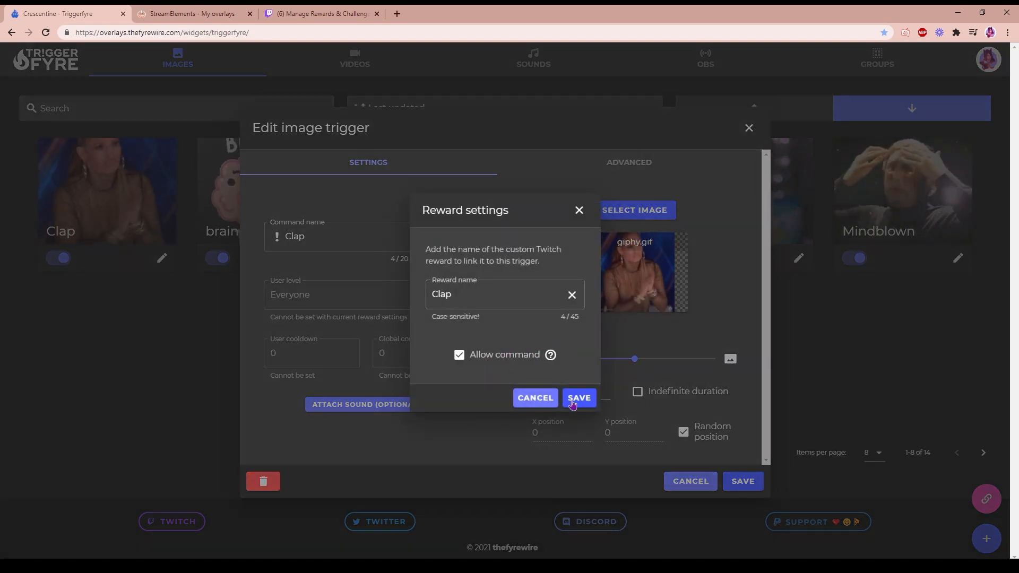
left_click(577, 398)
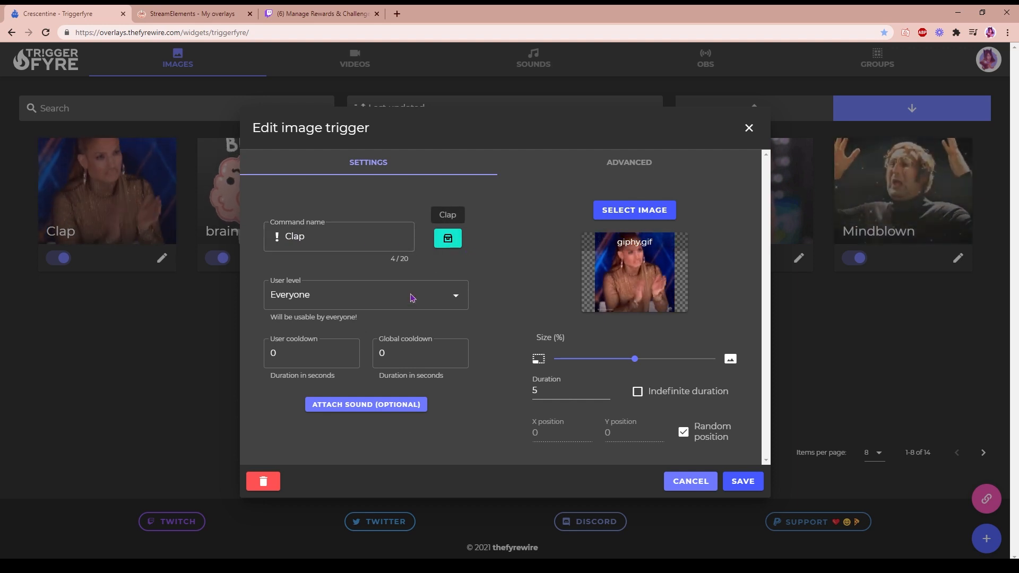
Recheck the reward settings and revert the command option, confirming them again
left_click(447, 237)
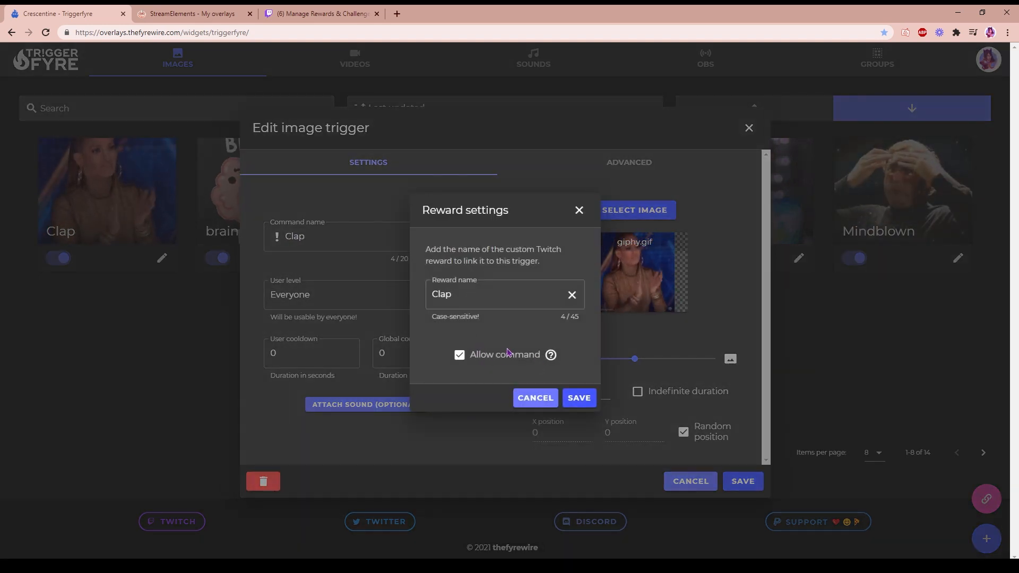
left_click(577, 397)
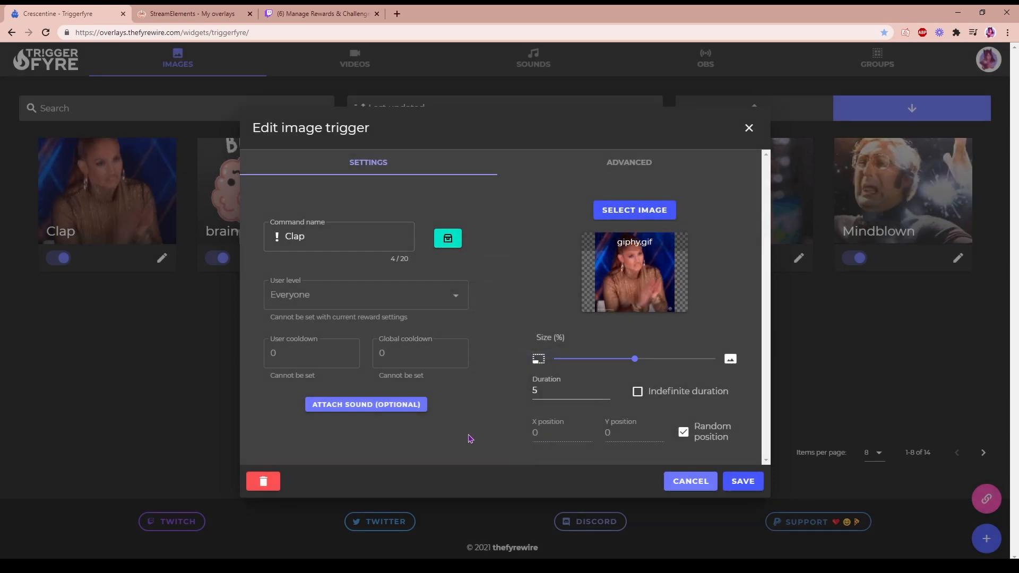
Upload and attach the aplausos_2.mp3 sound at 56% volume, save the trigger and switch to Twitch
left_click(365, 404)
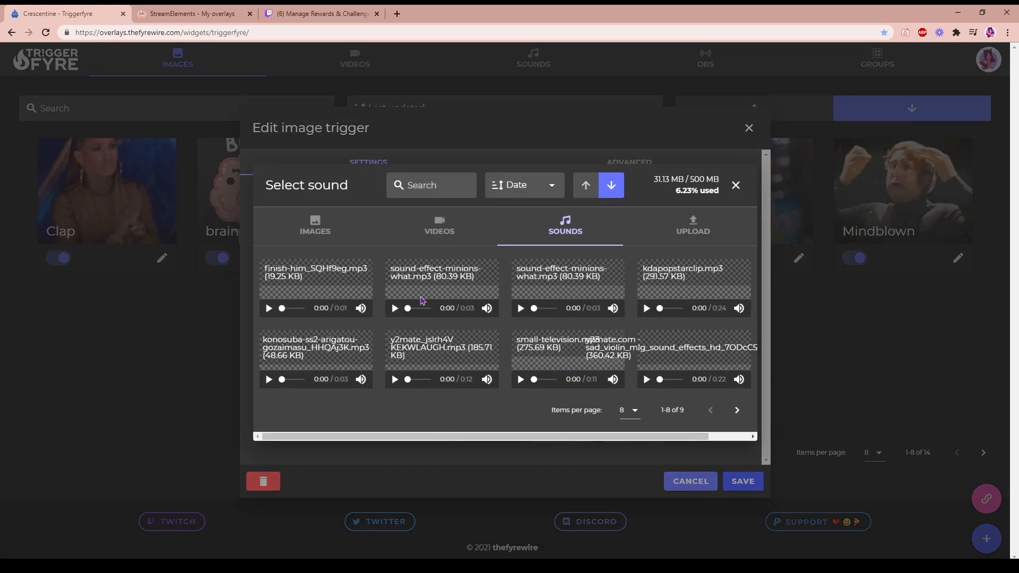
left_click(692, 226)
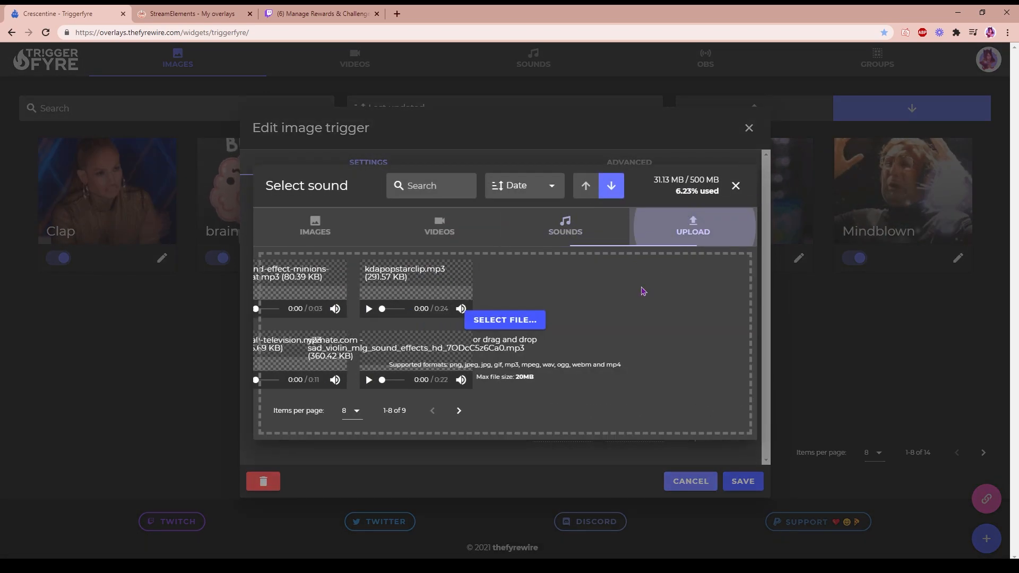
left_click(504, 319)
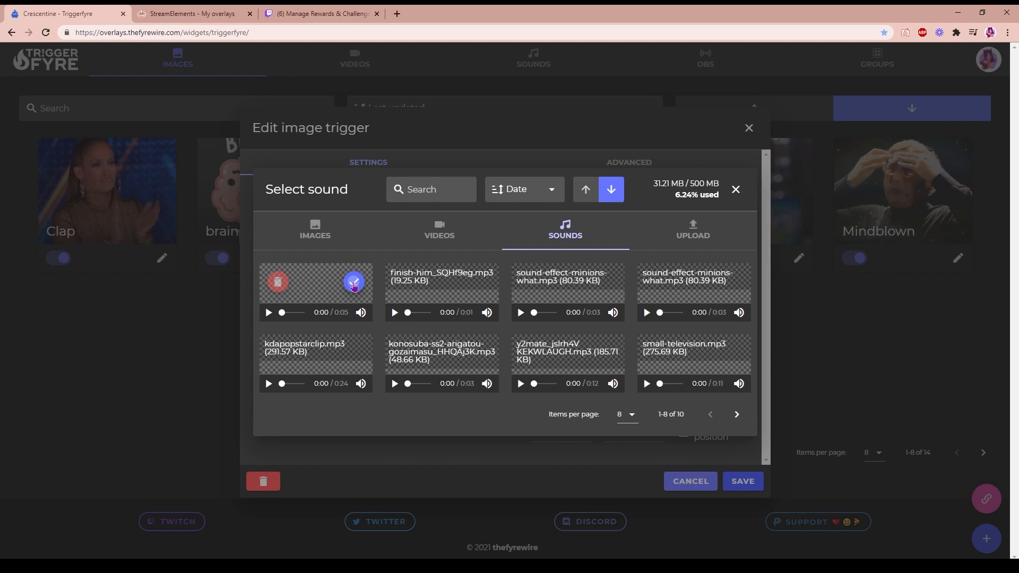
left_click(354, 282)
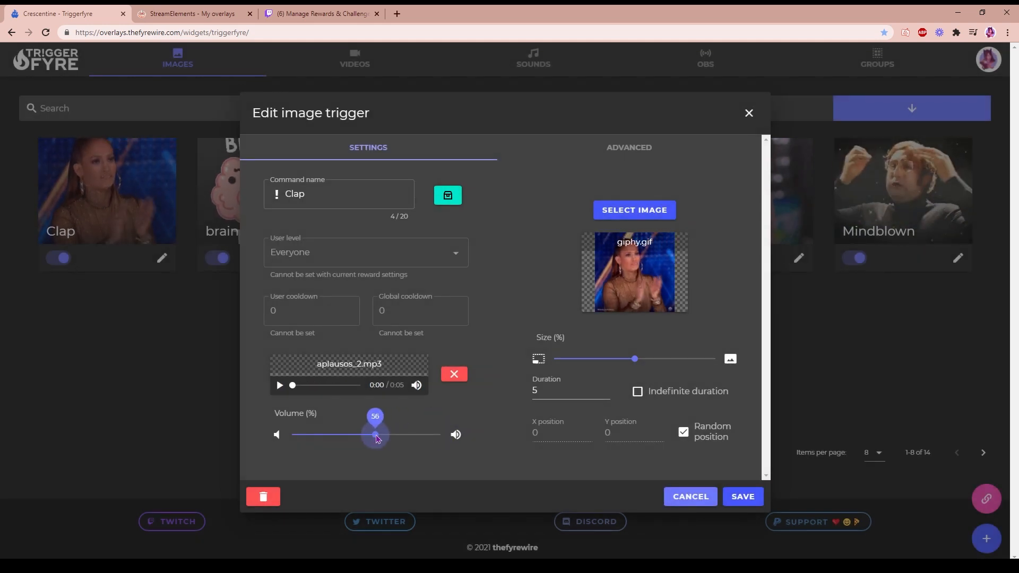
mouse_move(476, 471)
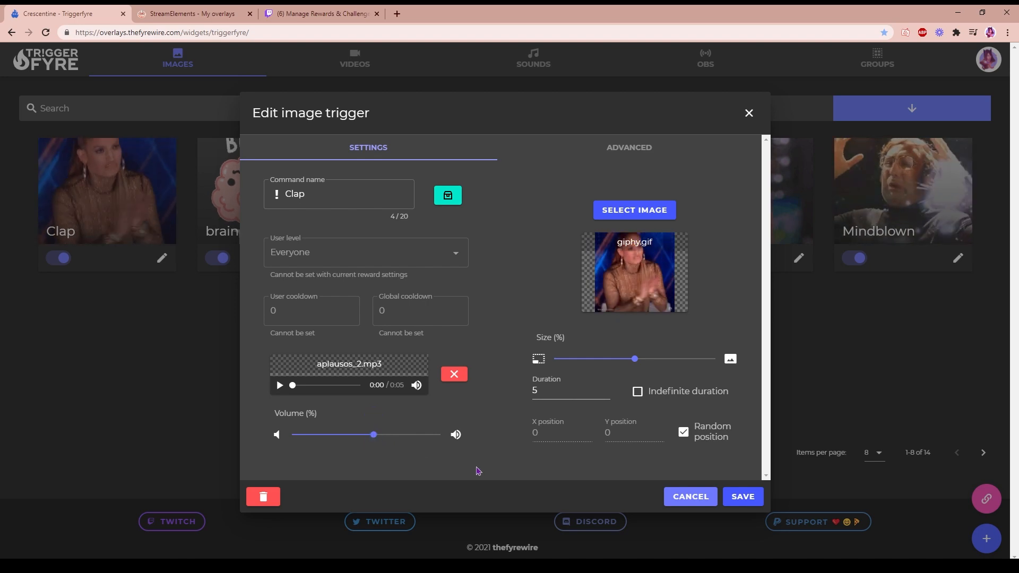
left_click(742, 497)
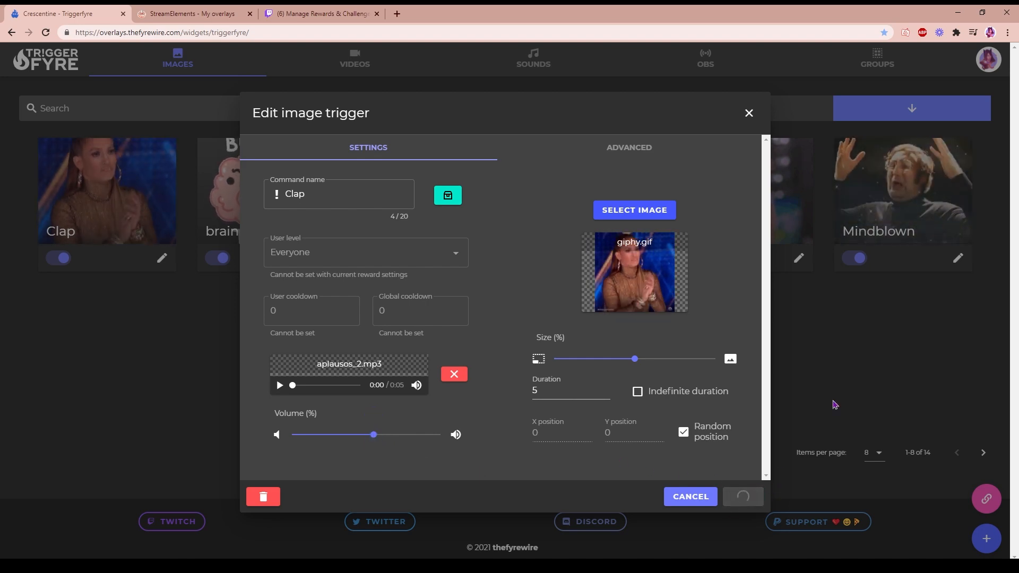
left_click(318, 13)
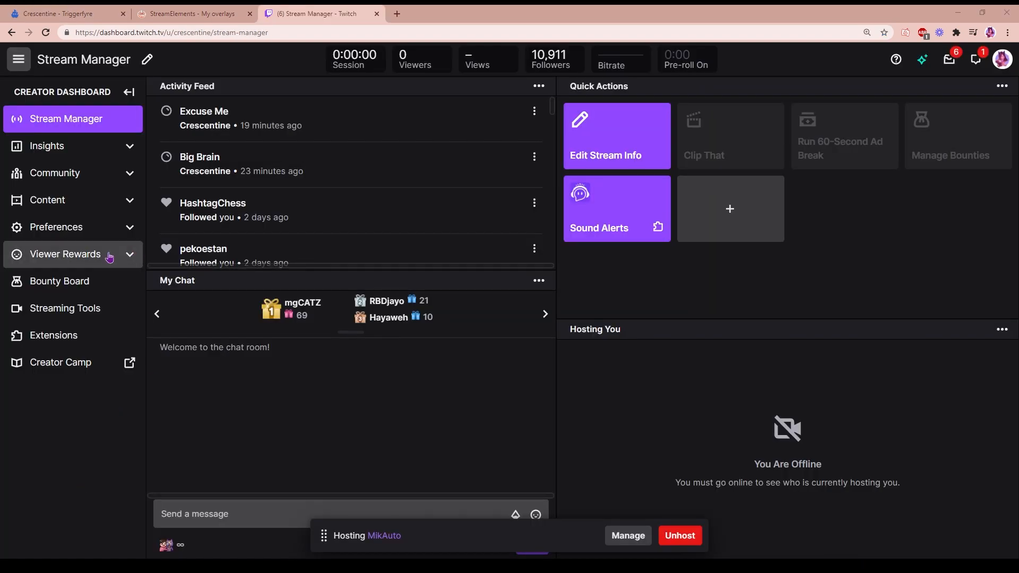
Go to Viewer Rewards > Channel Points and start a new custom reward
left_click(64, 254)
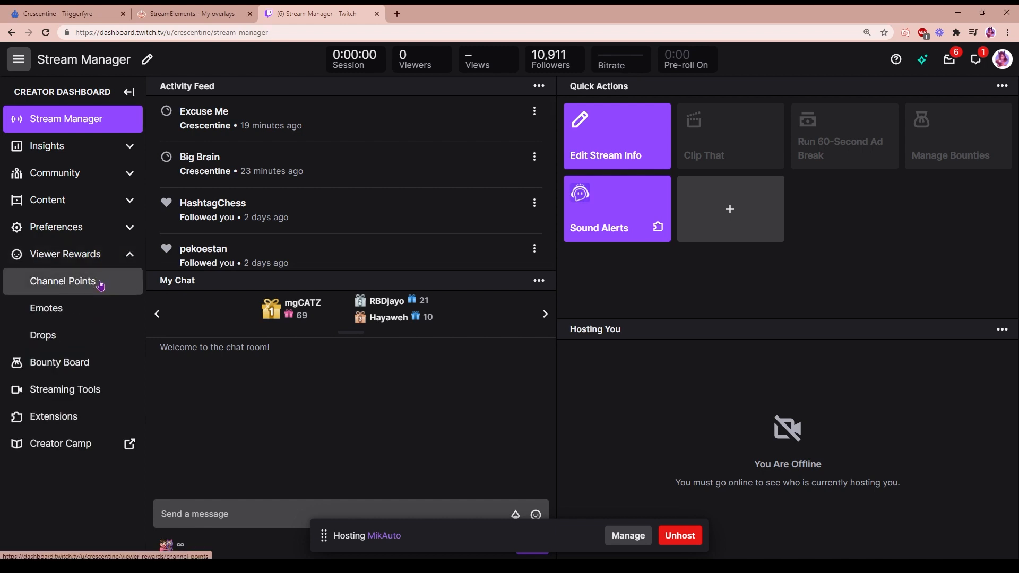
left_click(63, 280)
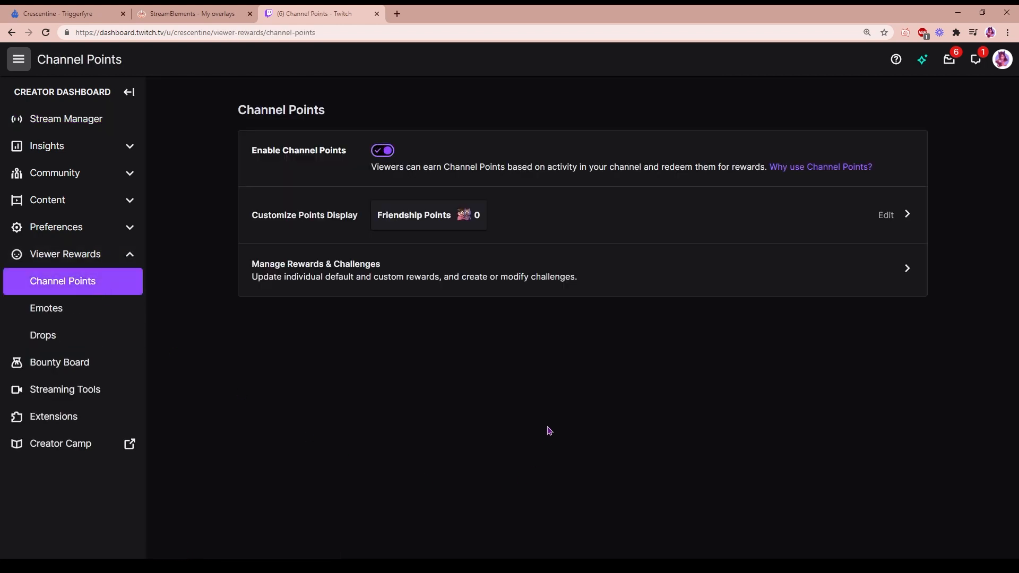
mouse_move(790, 227)
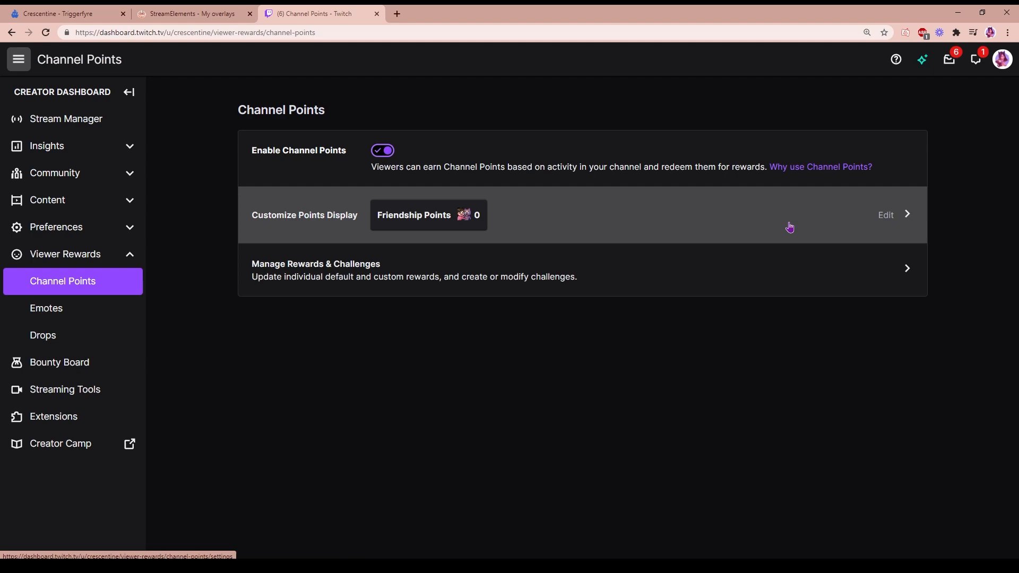
mouse_move(680, 282)
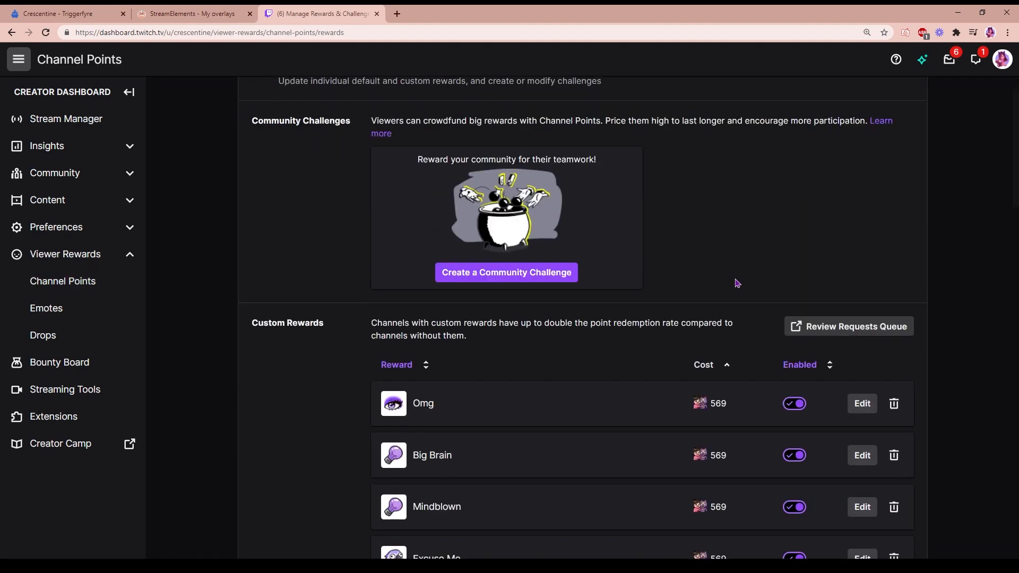
scroll("down", 3)
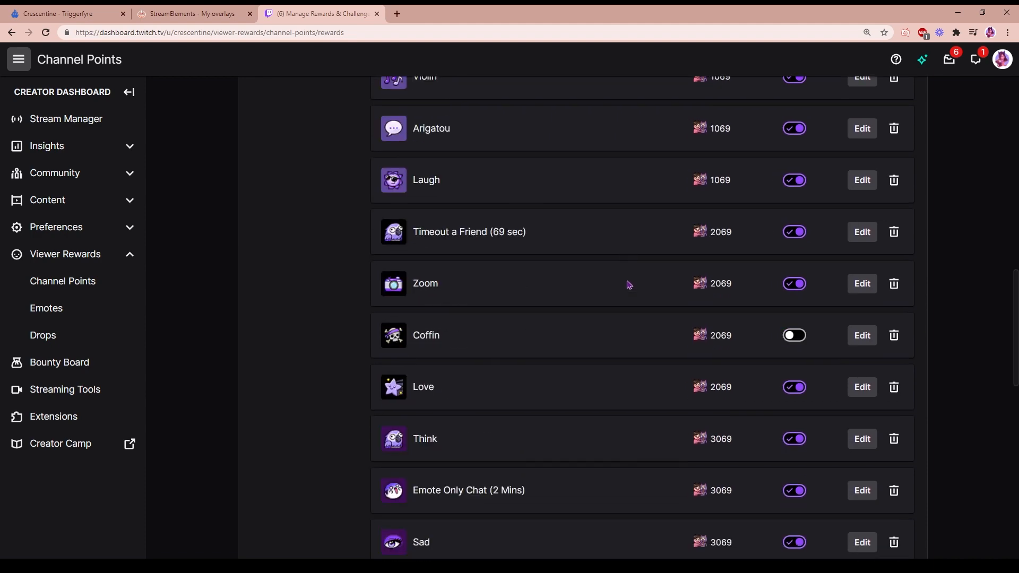
scroll("down", 3)
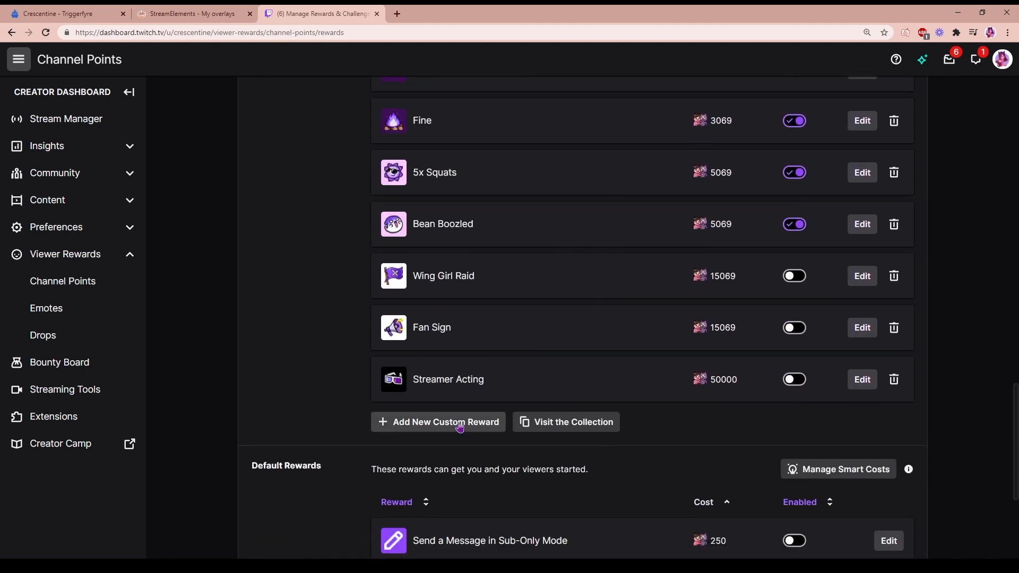
left_click(438, 421)
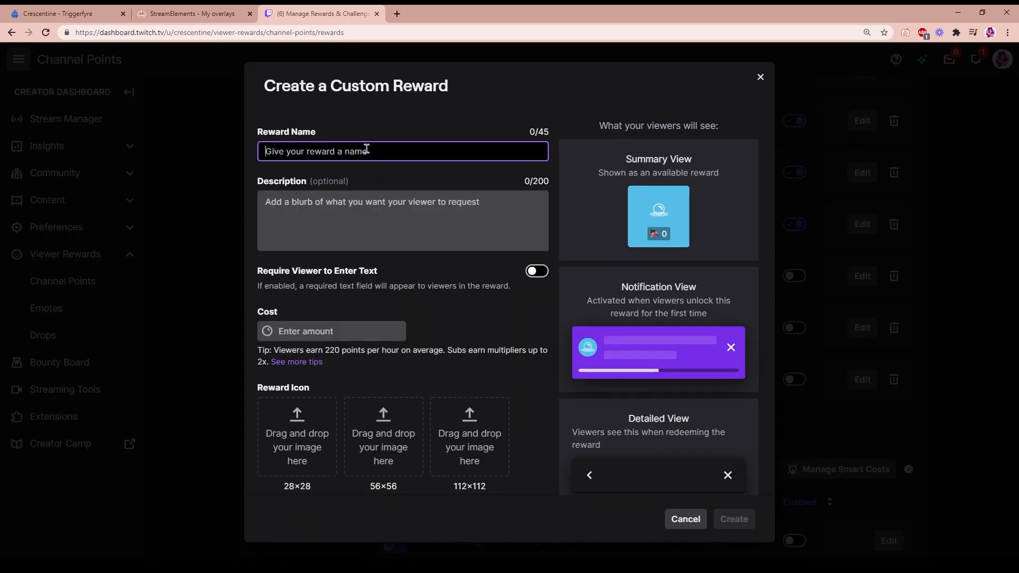
Name the reward Clap, checking the matching trigger name in Triggerfyre
type("Clap")
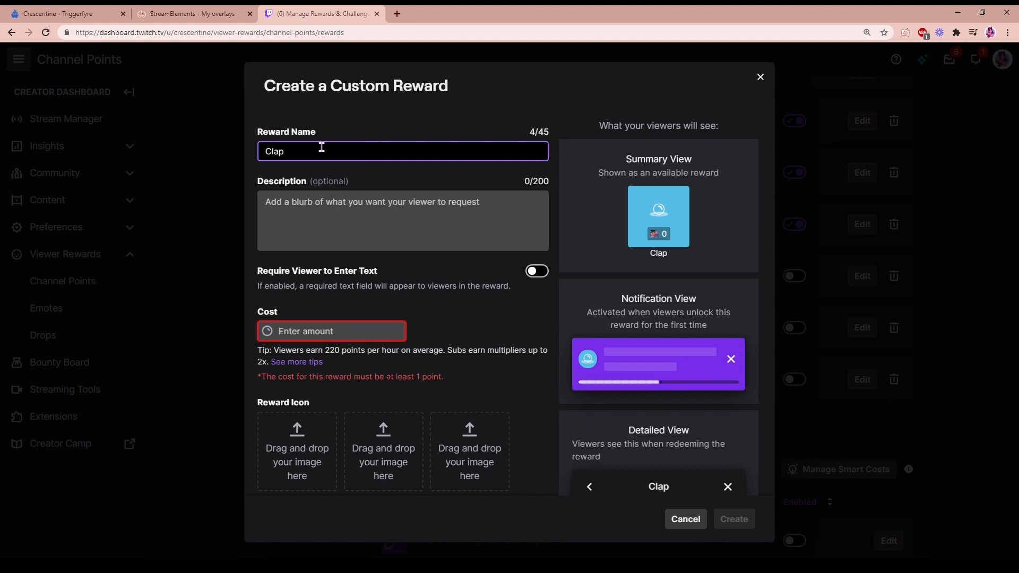
left_click(62, 13)
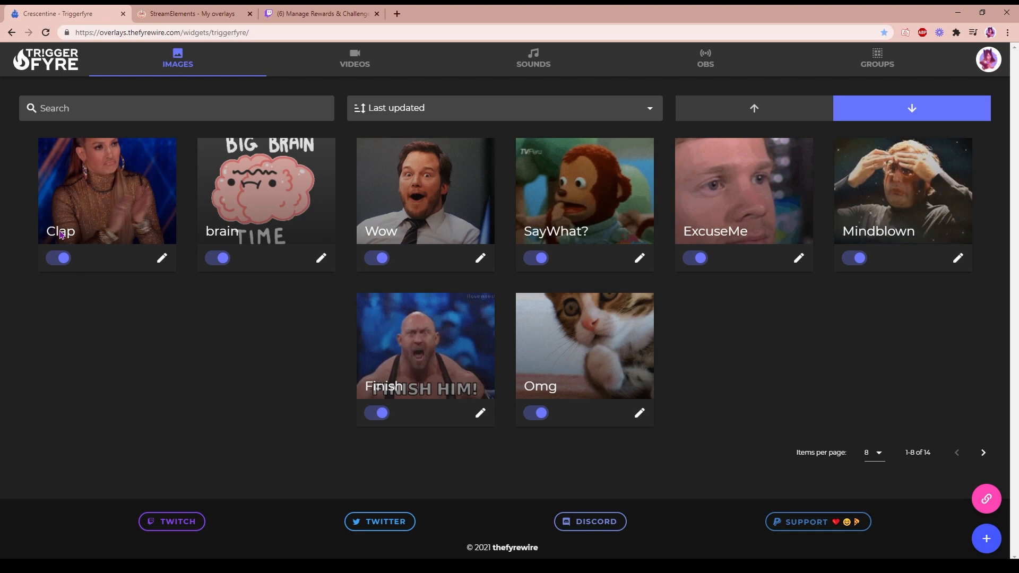
left_click(319, 12)
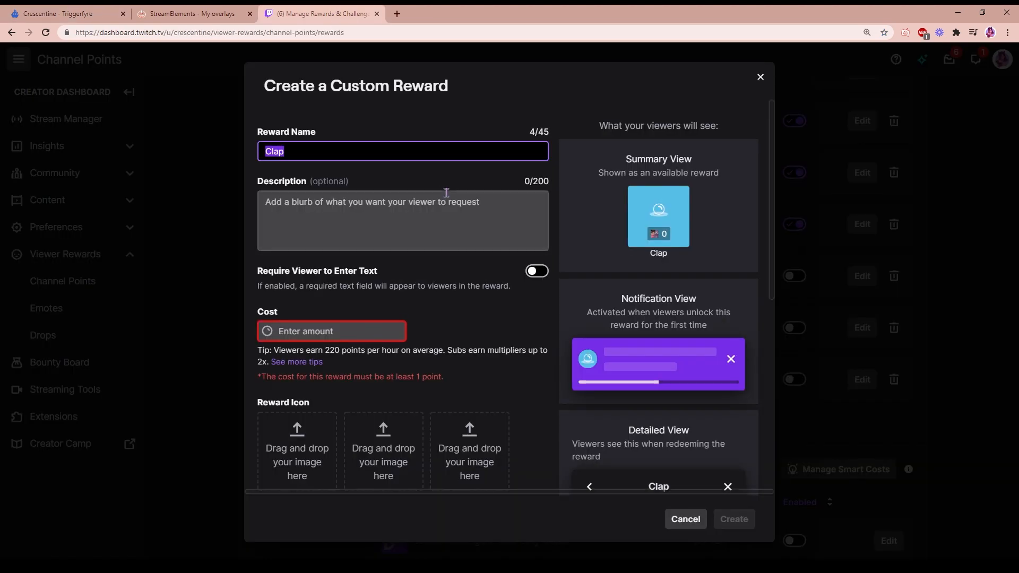
Describe the reward as 'Clap for Cres' and set its cost to 569 points
left_click(403, 221)
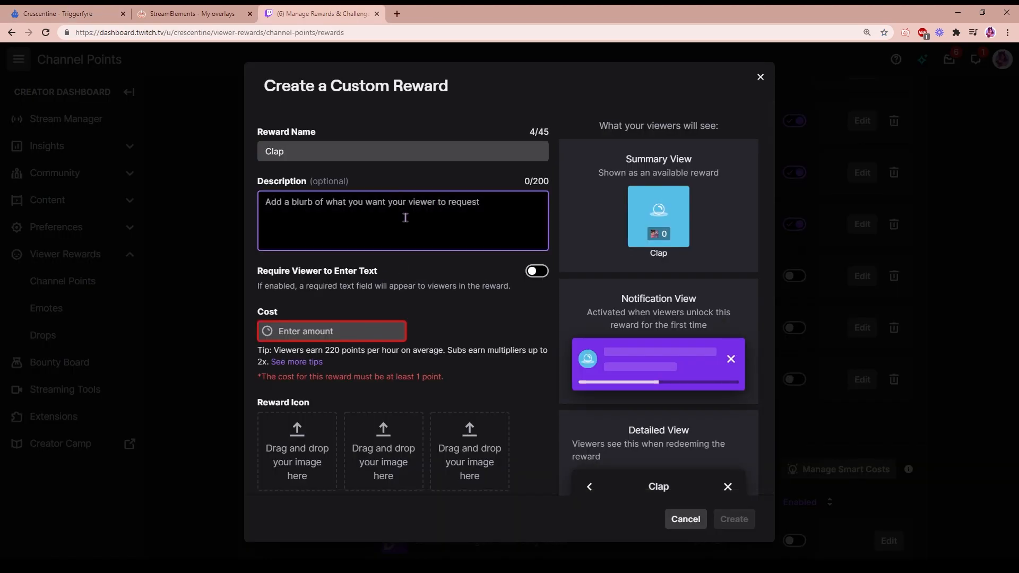
type("Clap for")
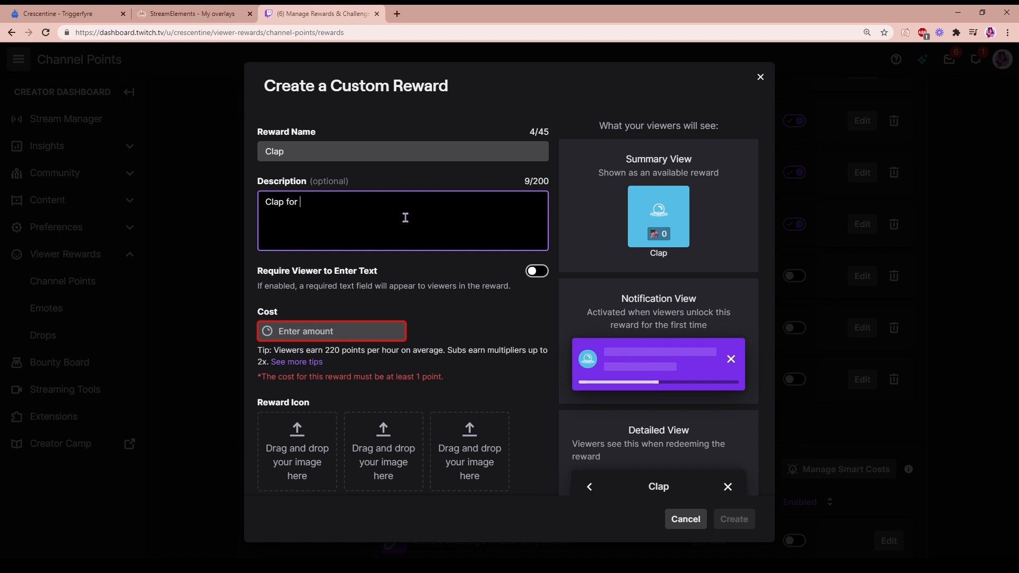
type("Cres")
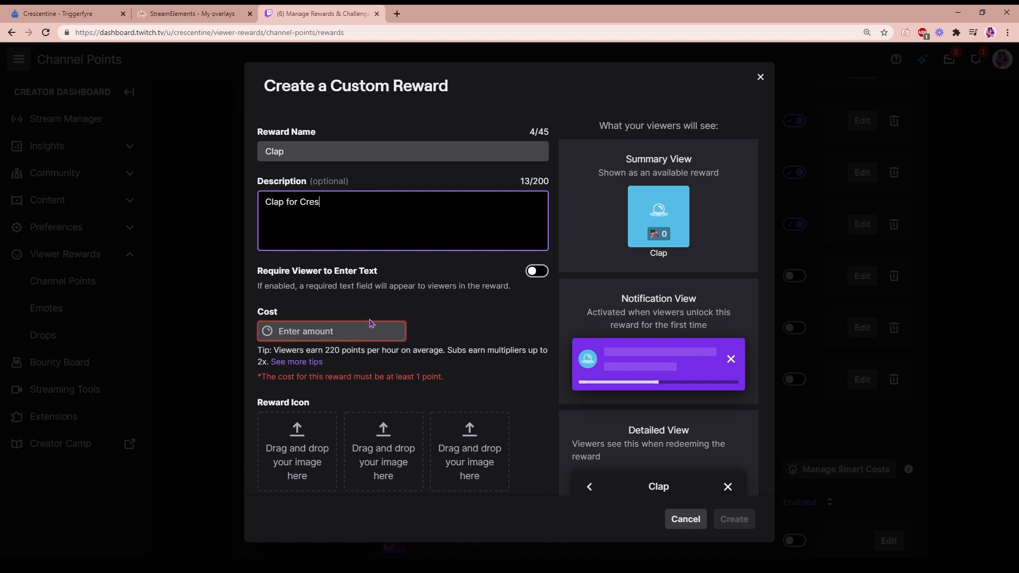
type("569")
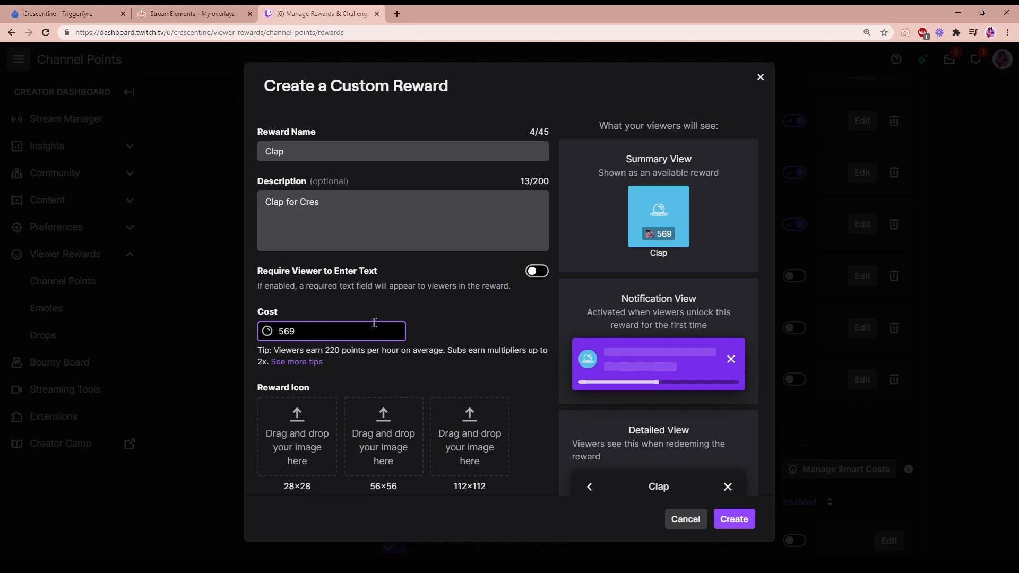
scroll("down", 3)
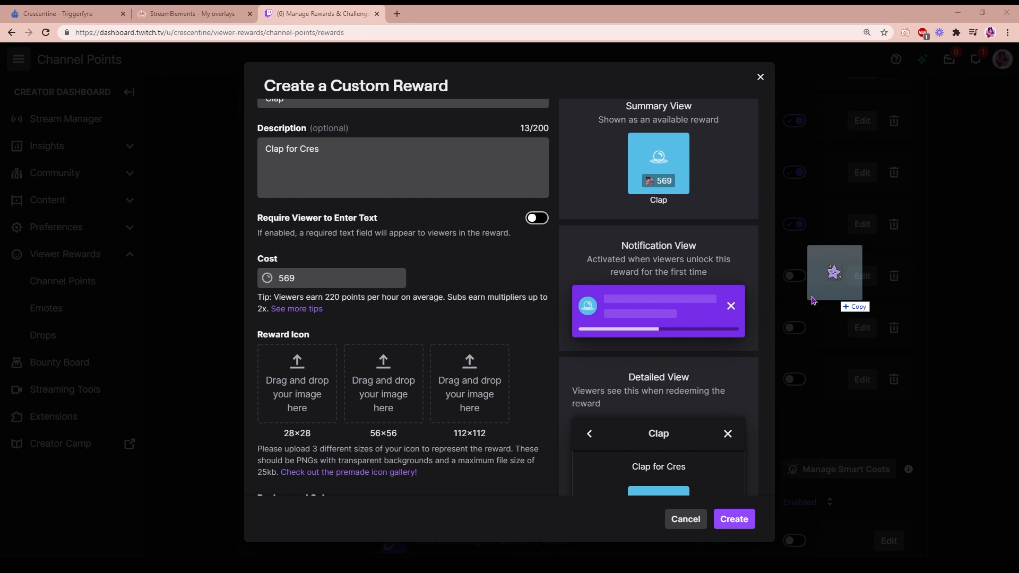
Add the star icons, set a white background, create the Clap reward and return to Triggerfyre
left_click(297, 382)
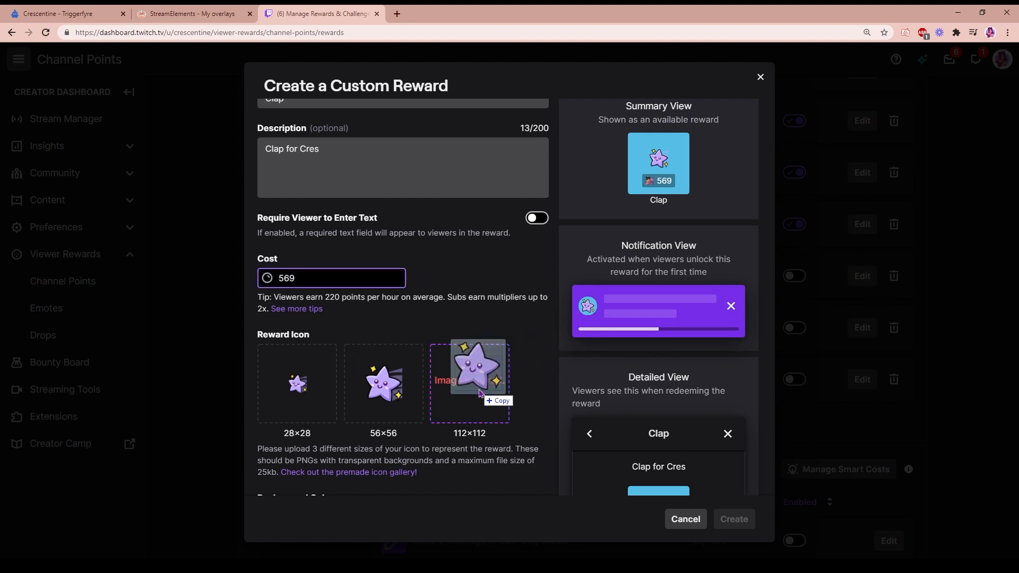
scroll("down", 3)
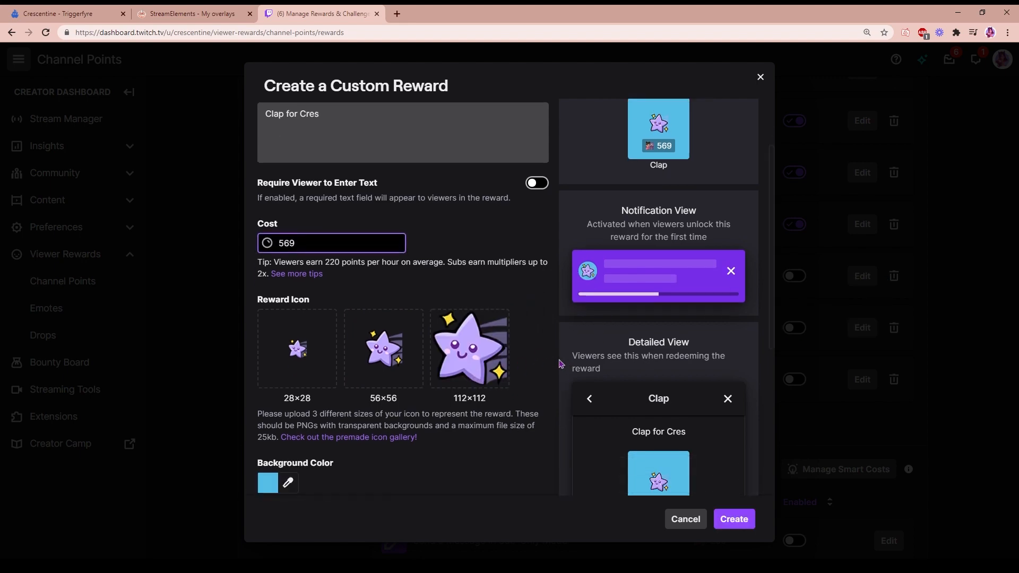
scroll("down", 3)
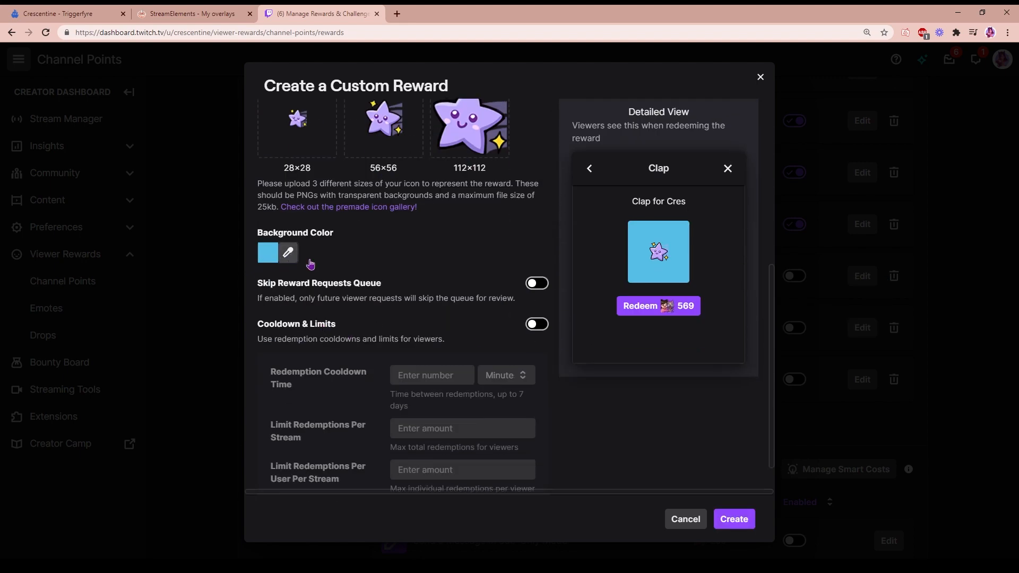
left_click(268, 253)
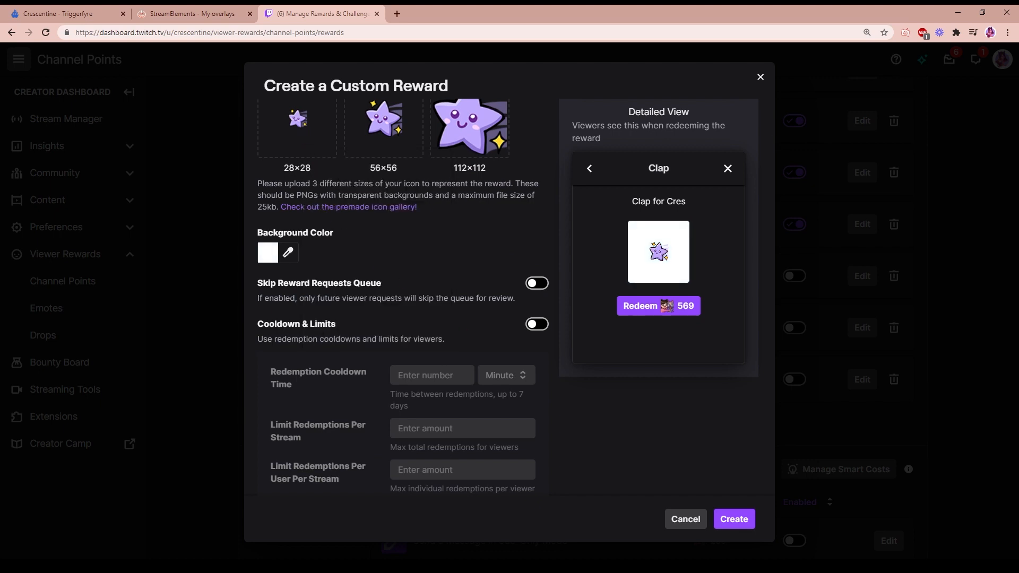
left_click(732, 519)
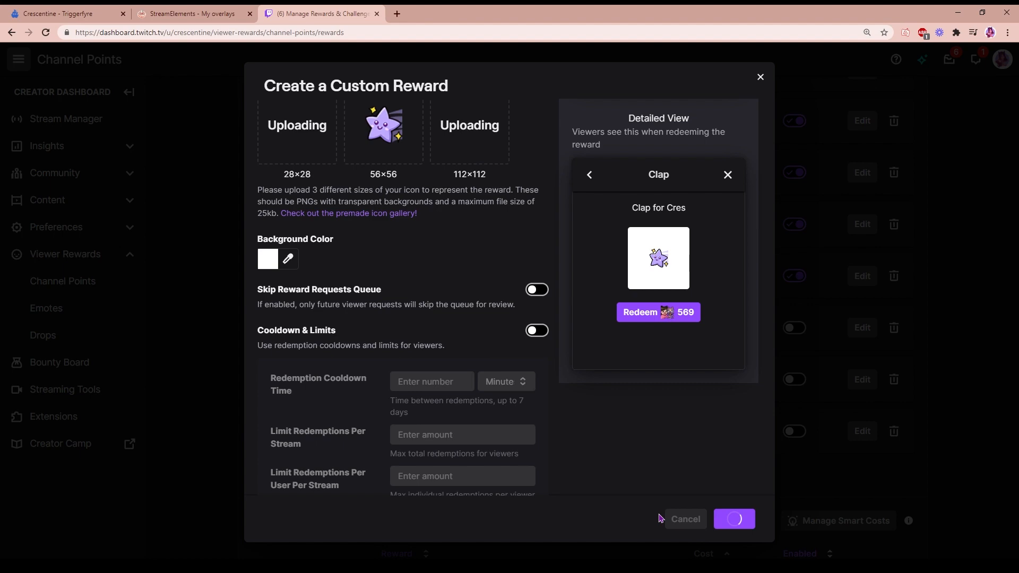
left_click(65, 13)
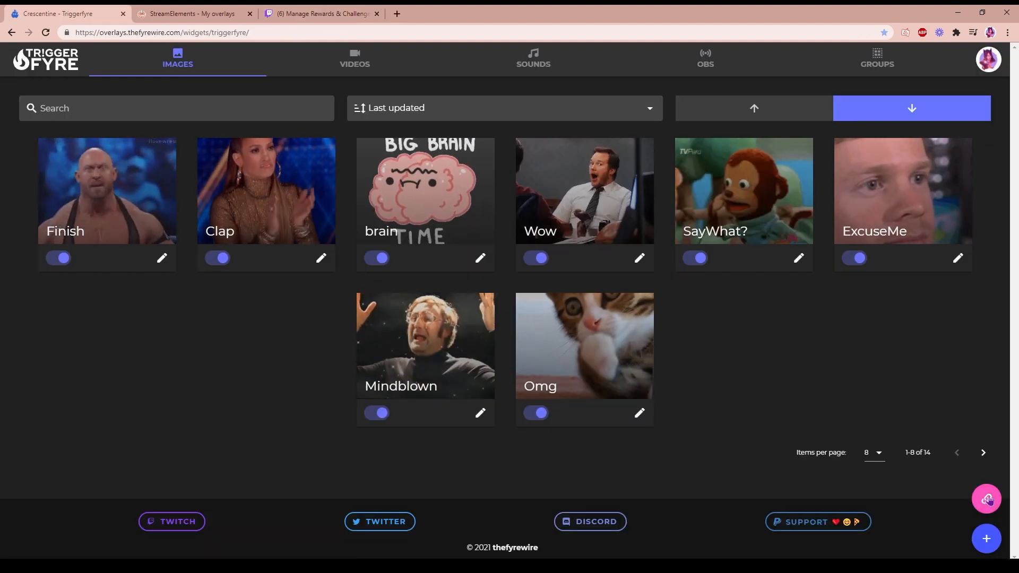
Copy the Triggerfyre overlay link to the clipboard and close the overlay dialog
left_click(986, 499)
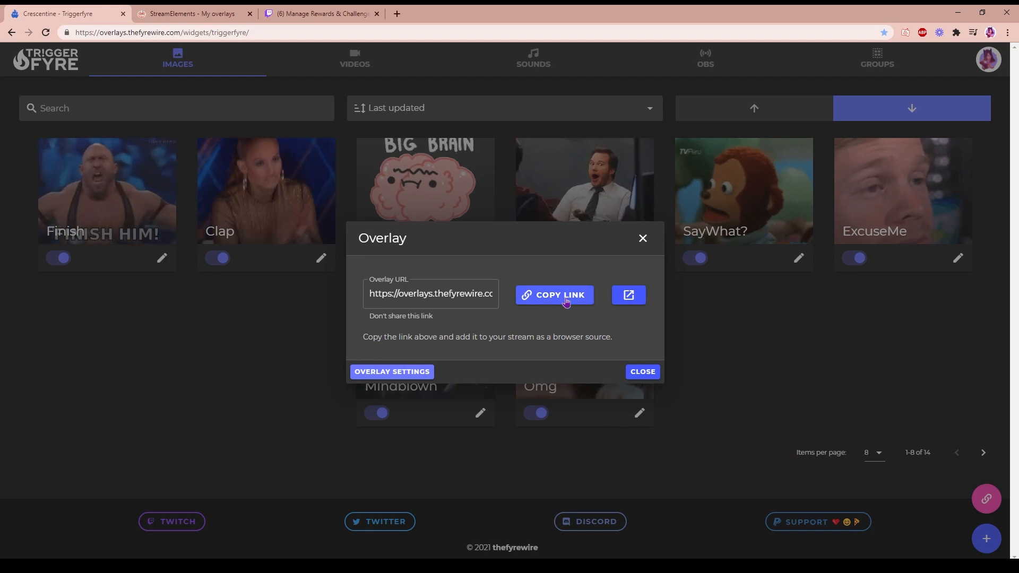
left_click(553, 294)
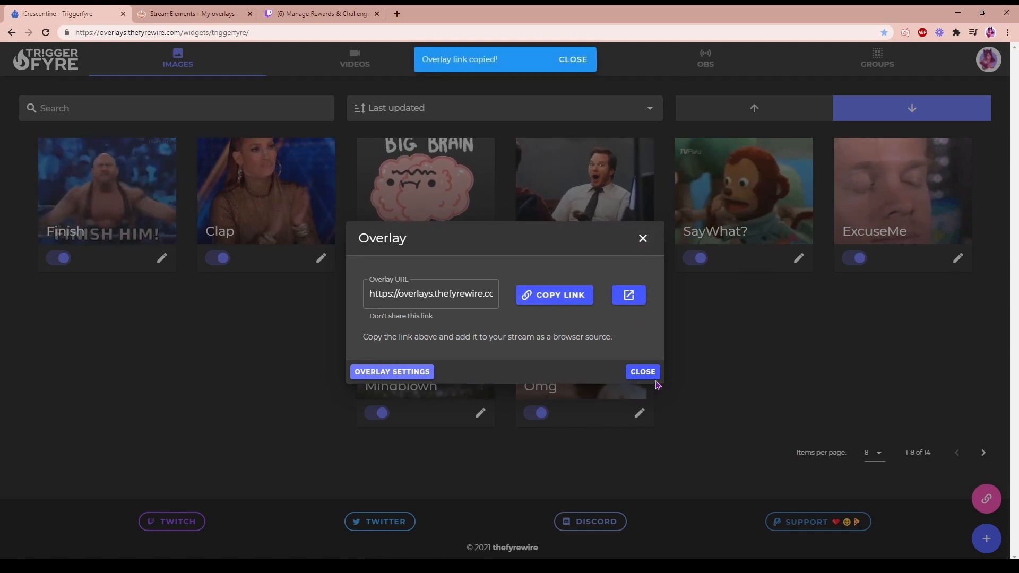
left_click(642, 372)
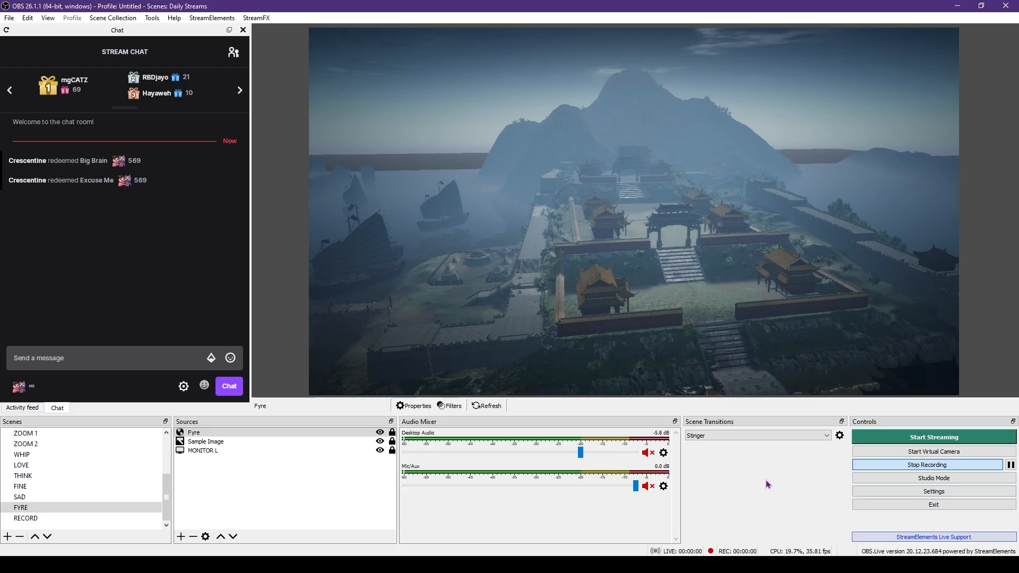
Select the Fyre browser source in OBS and peek at the add-source list without adding
left_click(193, 432)
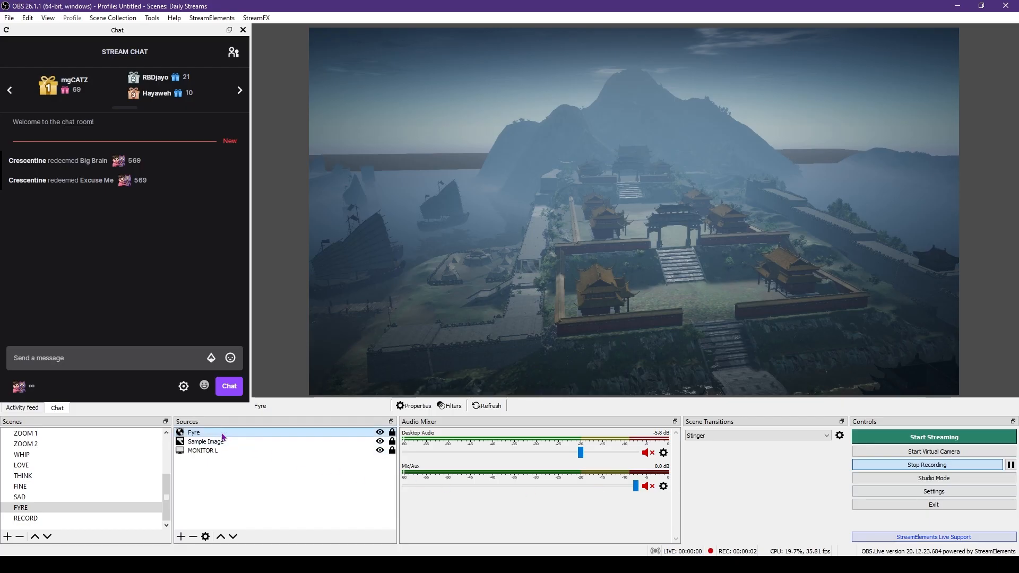
left_click(182, 536)
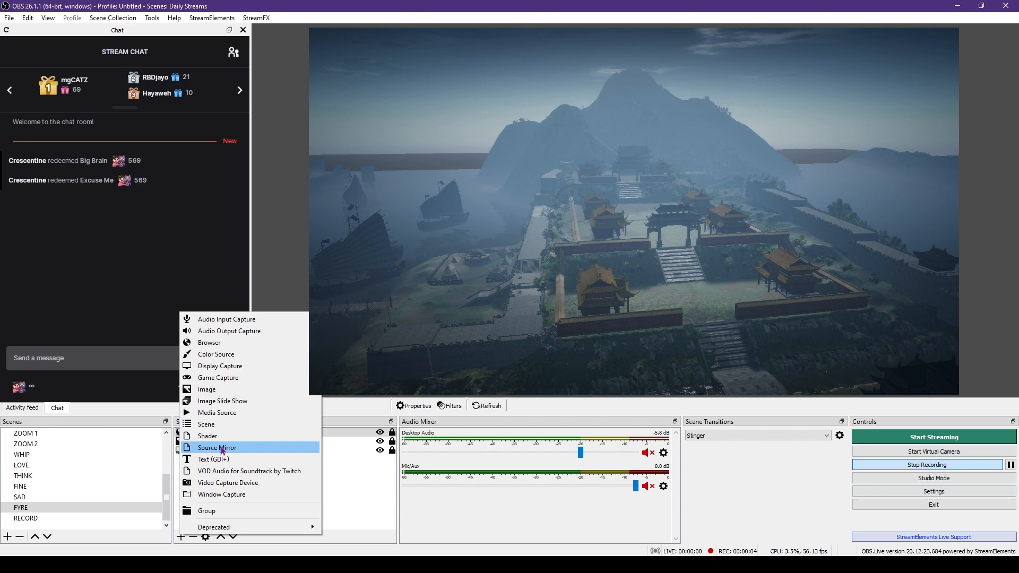
mouse_move(236, 346)
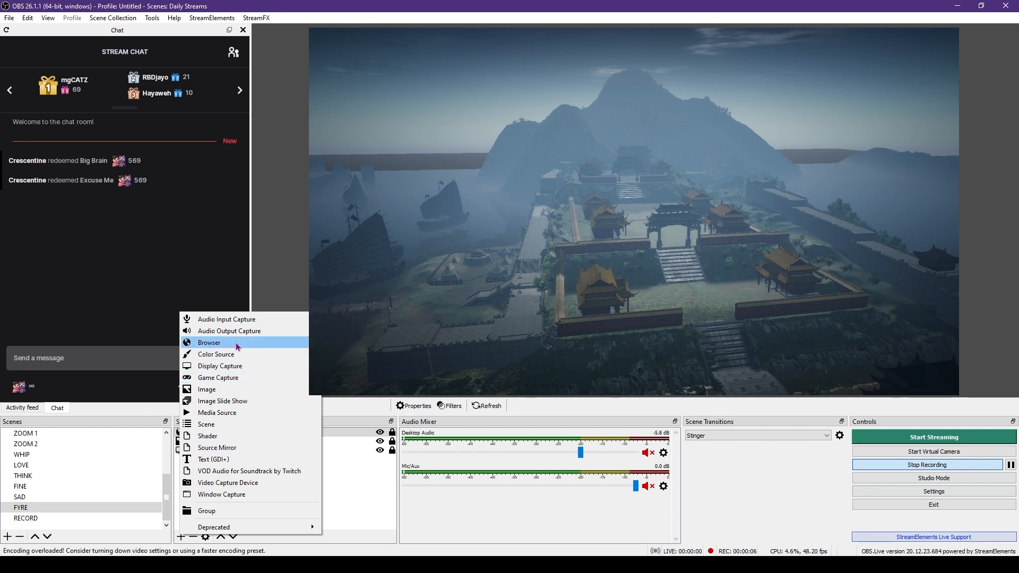
left_click(292, 455)
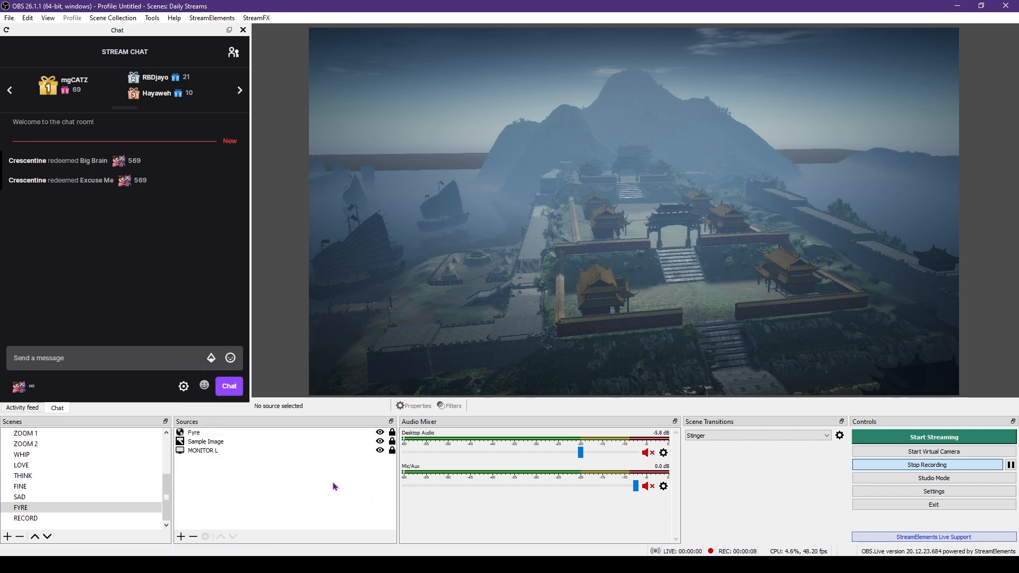
left_click(194, 432)
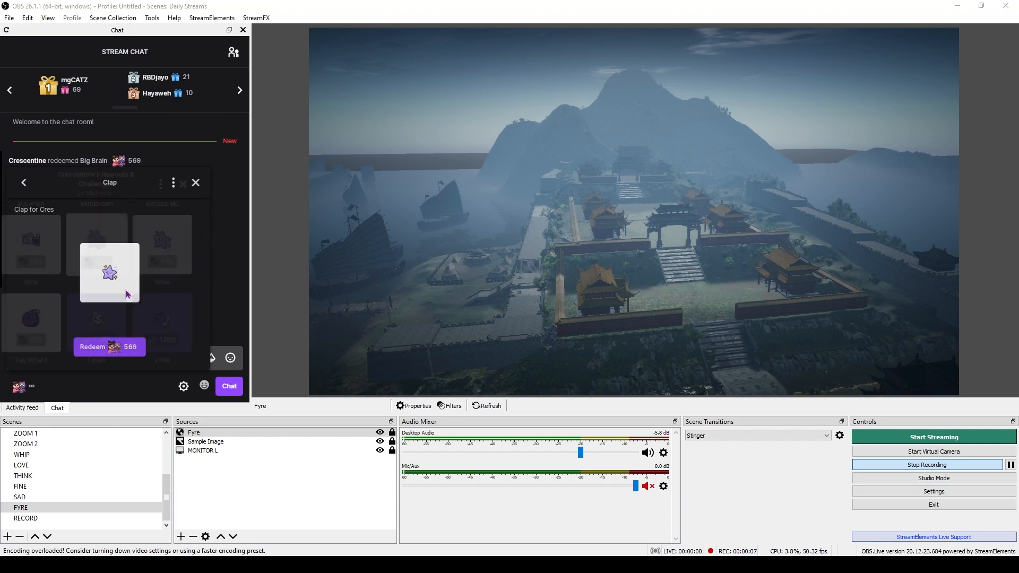
Redeem the 569-point Clap reward from the stream chat to test the trigger
left_click(196, 182)
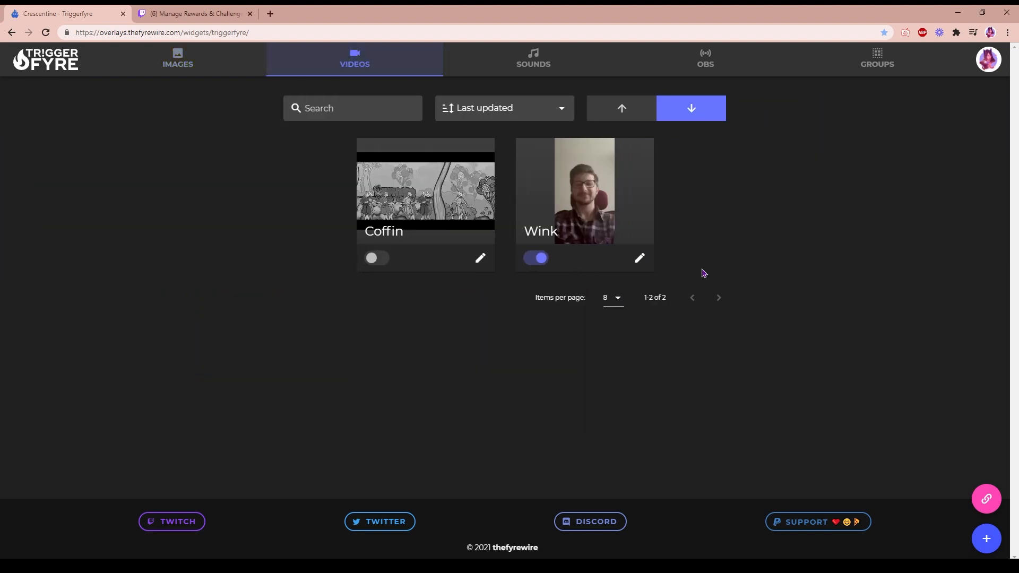
mouse_move(612, 210)
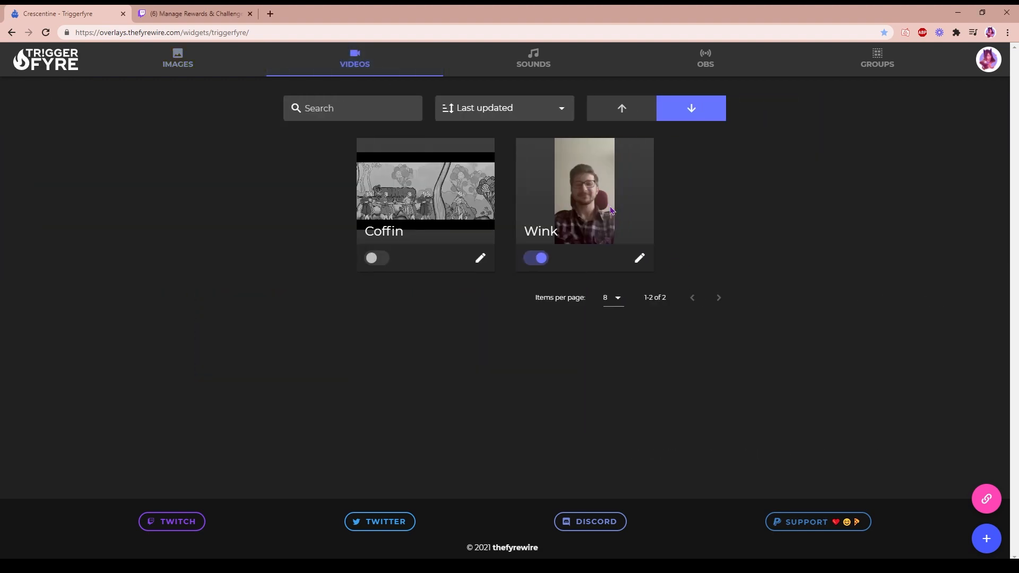
Revisit the Sounds page, reach the OBS triggers page and attempt Connect to OBS
left_click(531, 59)
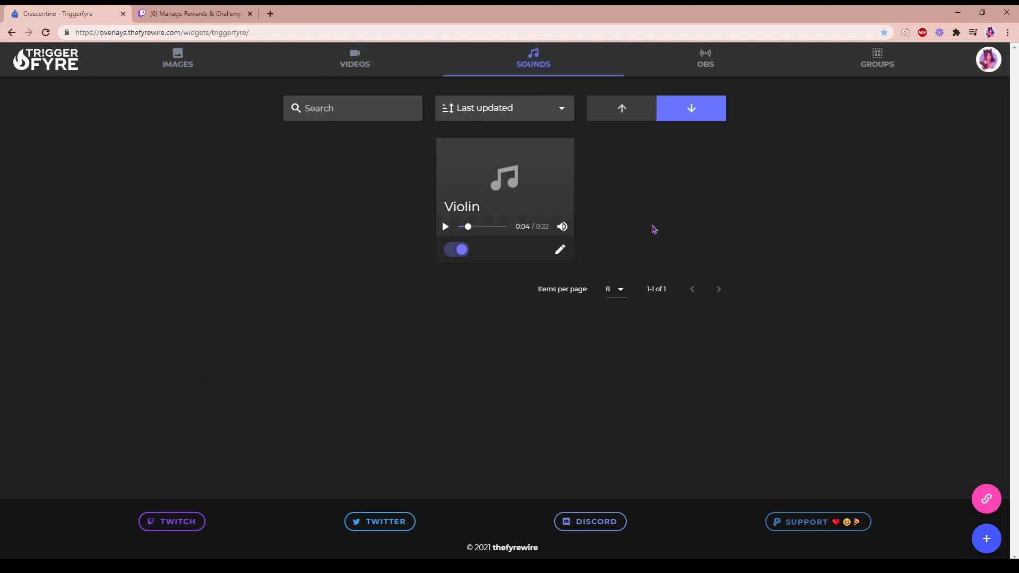
mouse_move(753, 195)
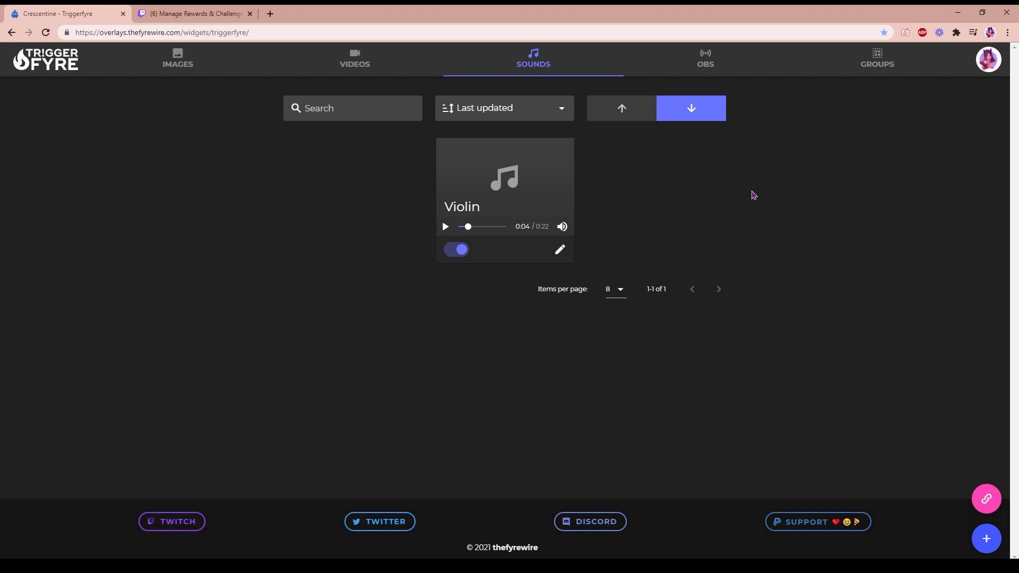
left_click(705, 59)
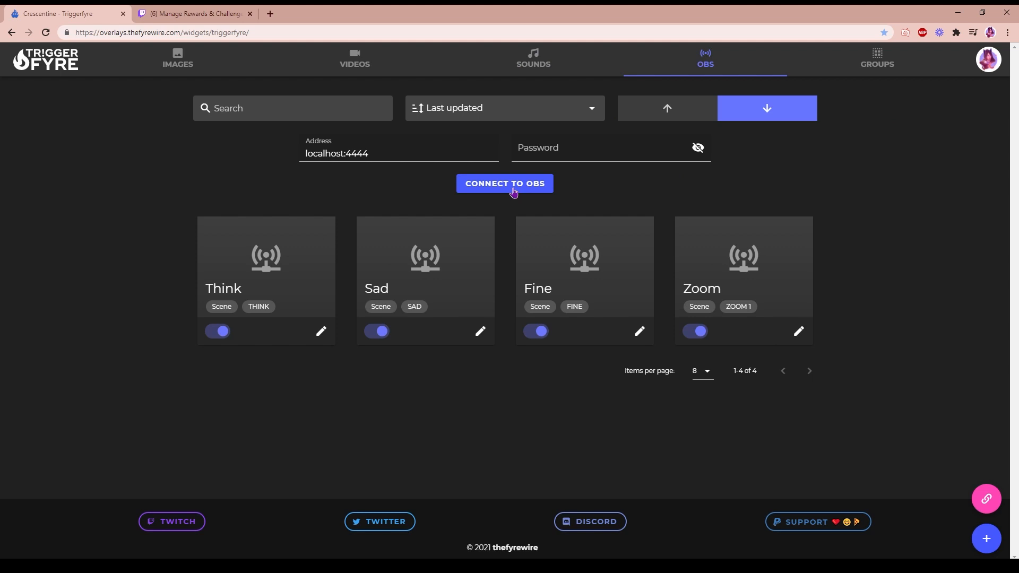
left_click(505, 184)
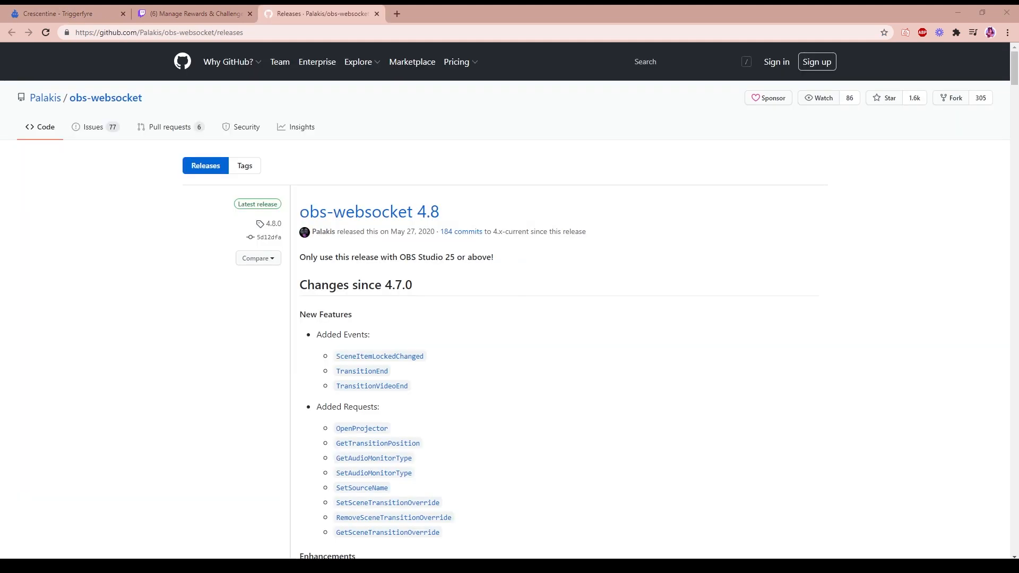
mouse_move(383, 235)
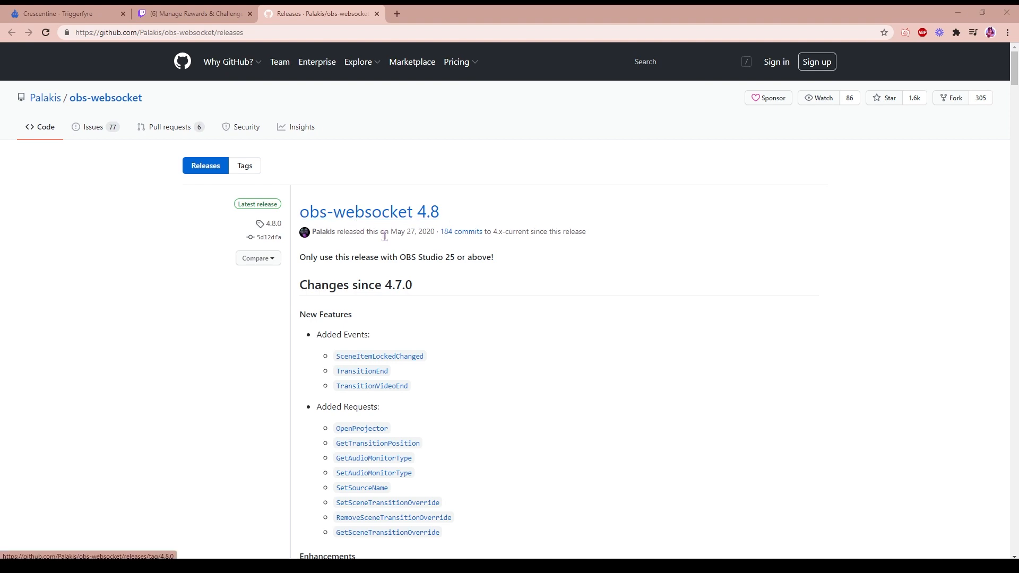
mouse_move(459, 306)
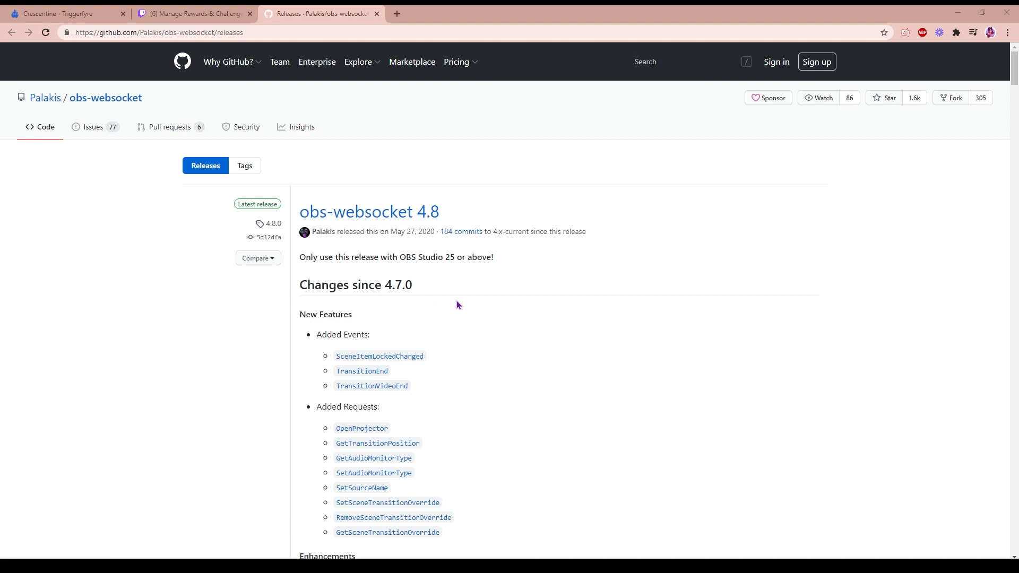
Read the obs-websocket 4.8 notes down to the install instructions, then return to Triggerfyre
scroll("down", 3)
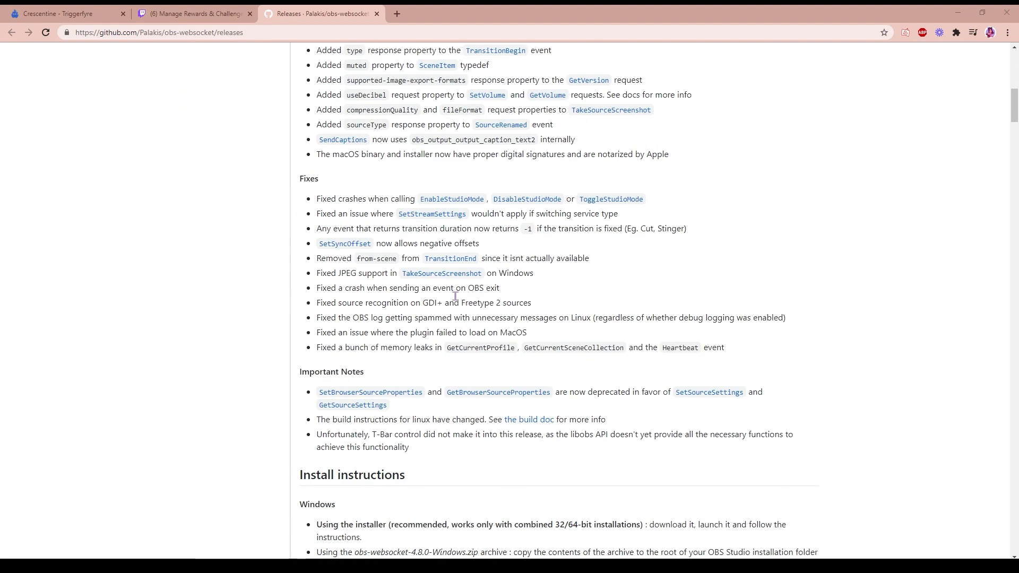
scroll("down", 3)
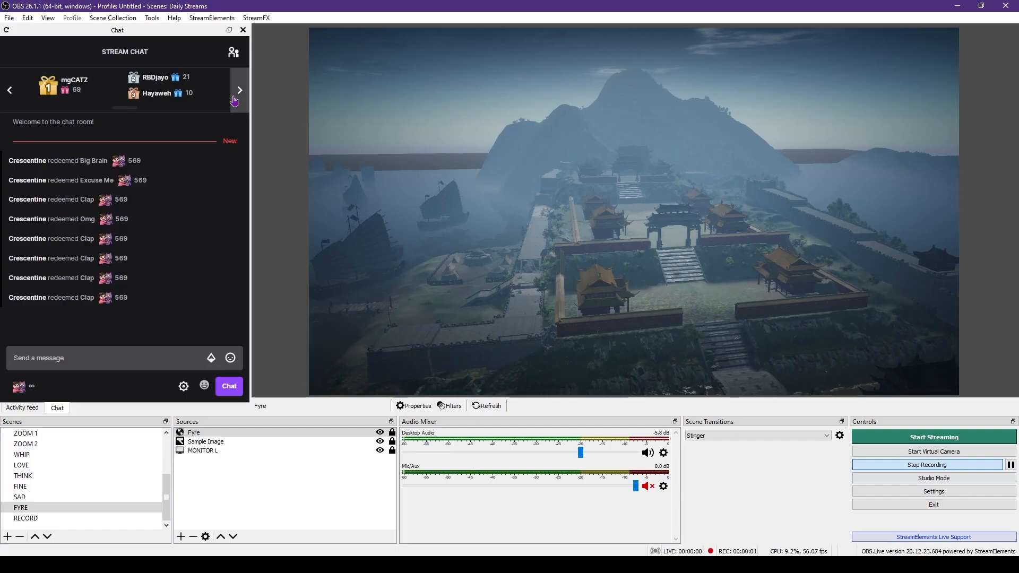
left_click(152, 18)
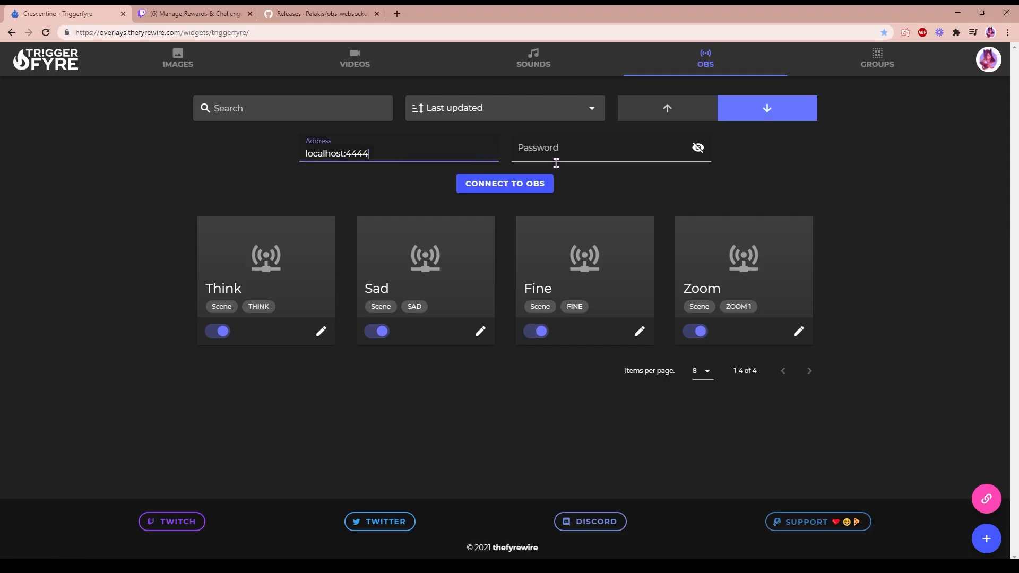
mouse_move(604, 157)
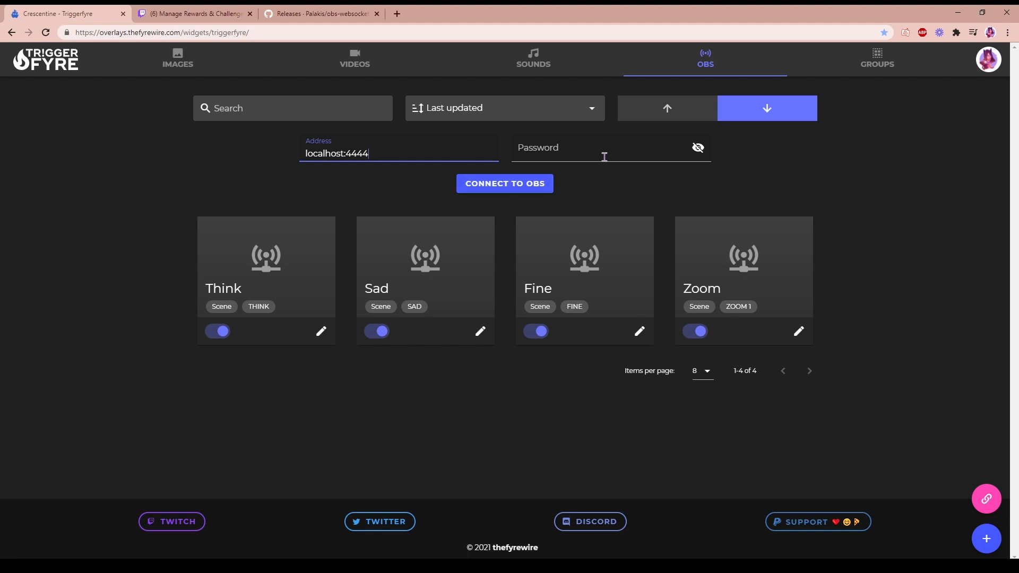
Connect Triggerfyre to OBS at localhost:4444 until it reports Connected
left_click(504, 184)
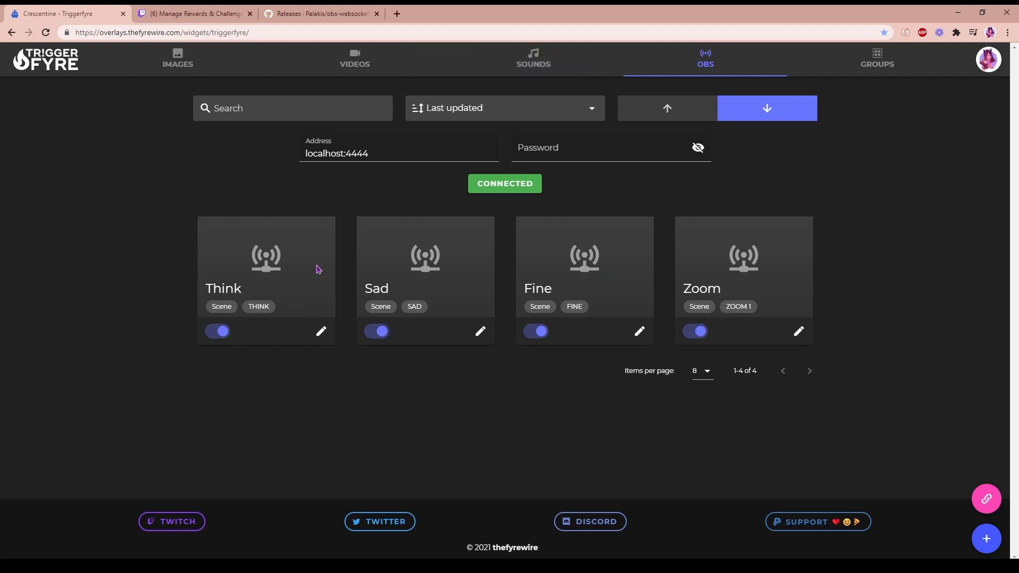
mouse_move(345, 284)
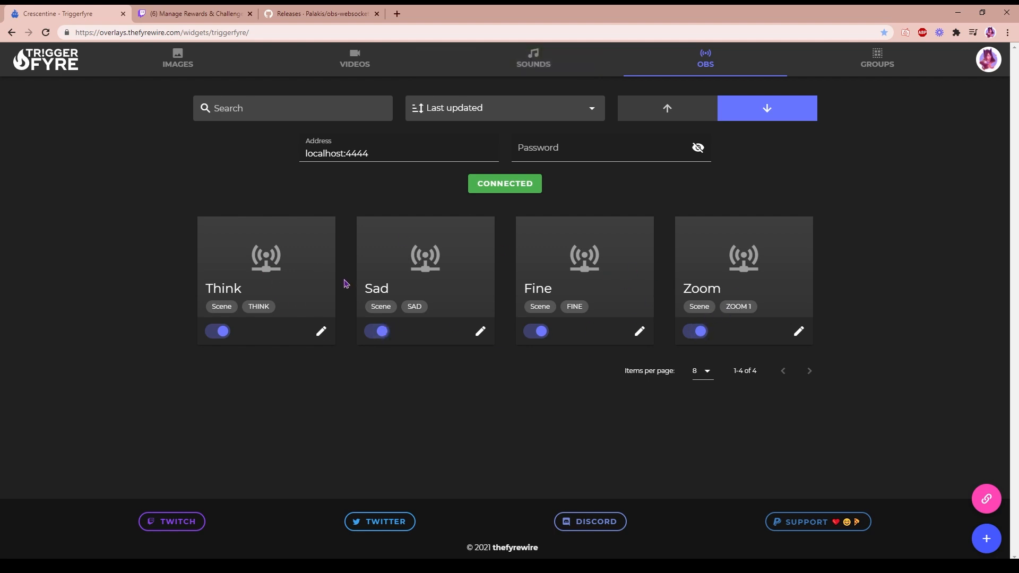
mouse_move(325, 416)
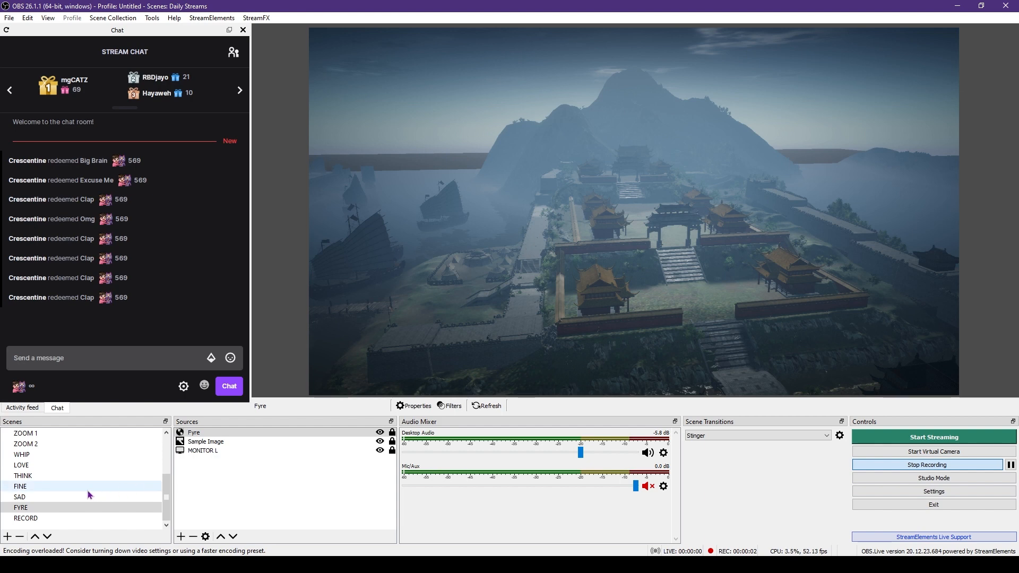
mouse_move(30, 488)
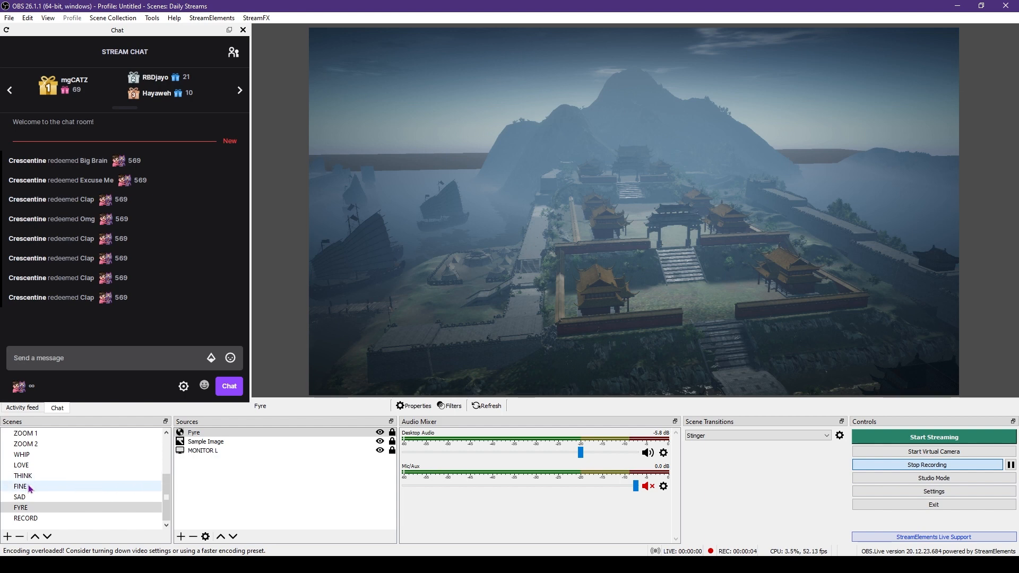
mouse_move(40, 492)
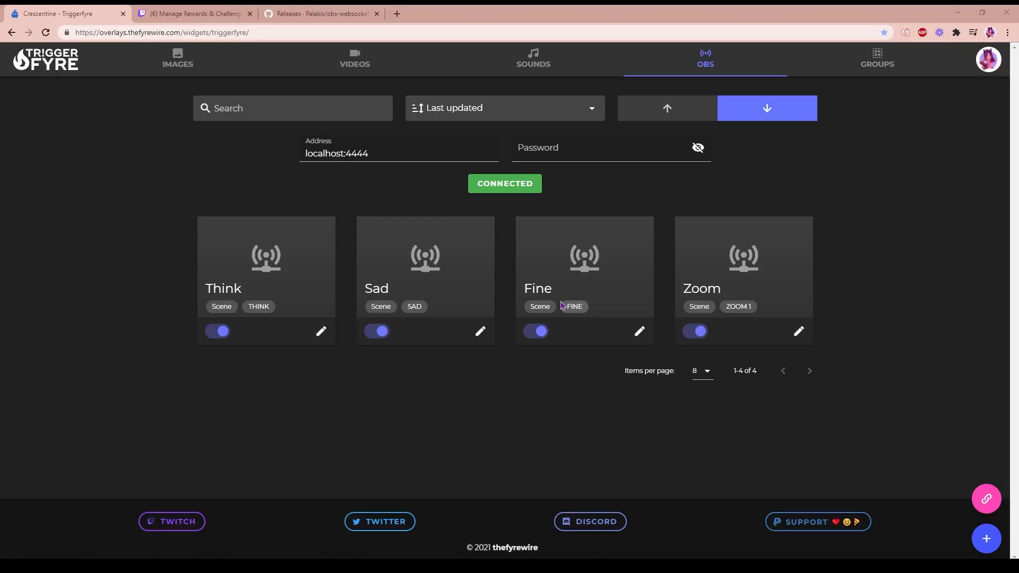
mouse_move(548, 289)
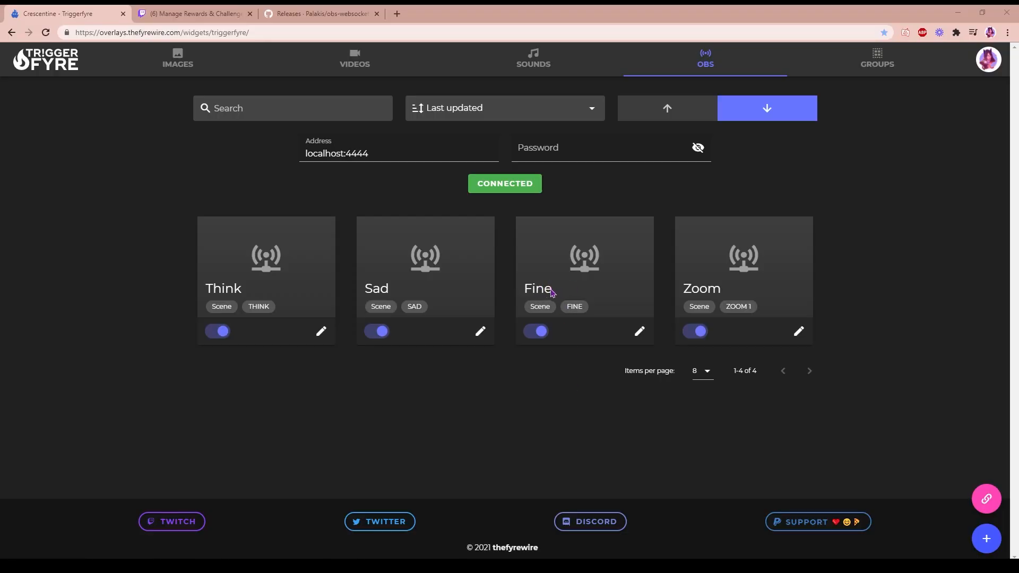
mouse_move(544, 296)
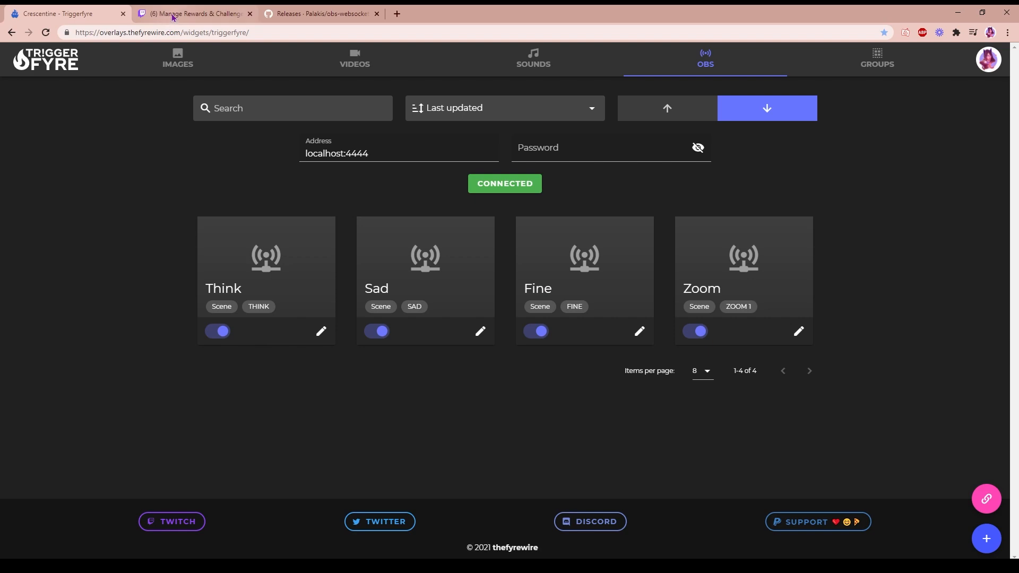
Locate the Fine reward (3069 points) in Twitch's Channel Points list, then return to Triggerfyre
left_click(193, 14)
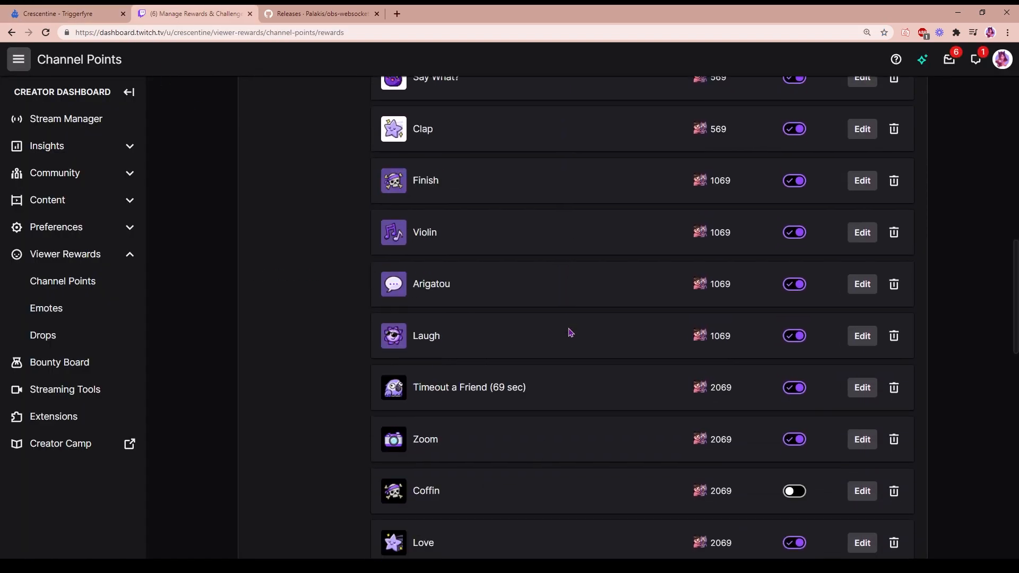
scroll("down", 3)
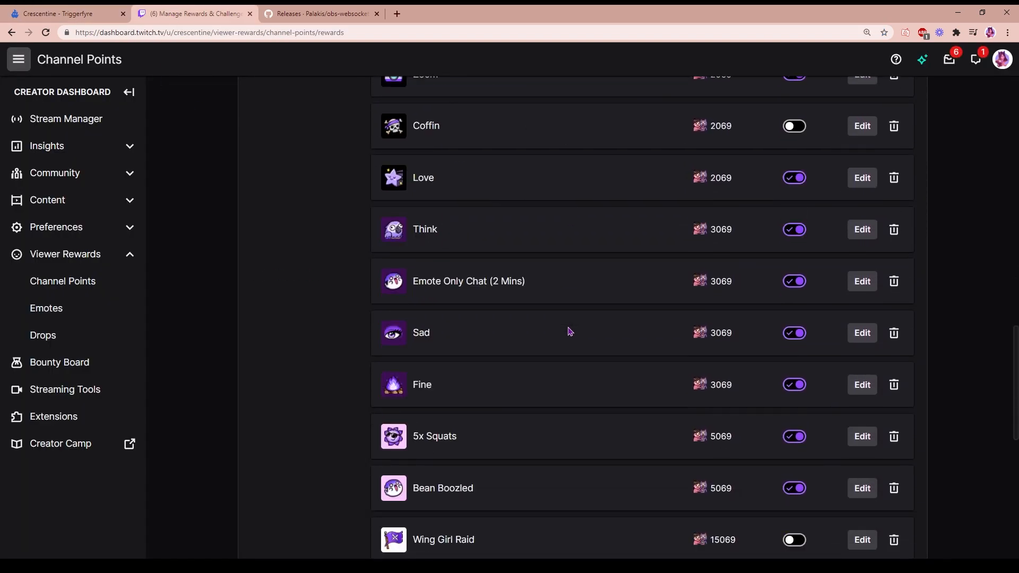
scroll("down", 3)
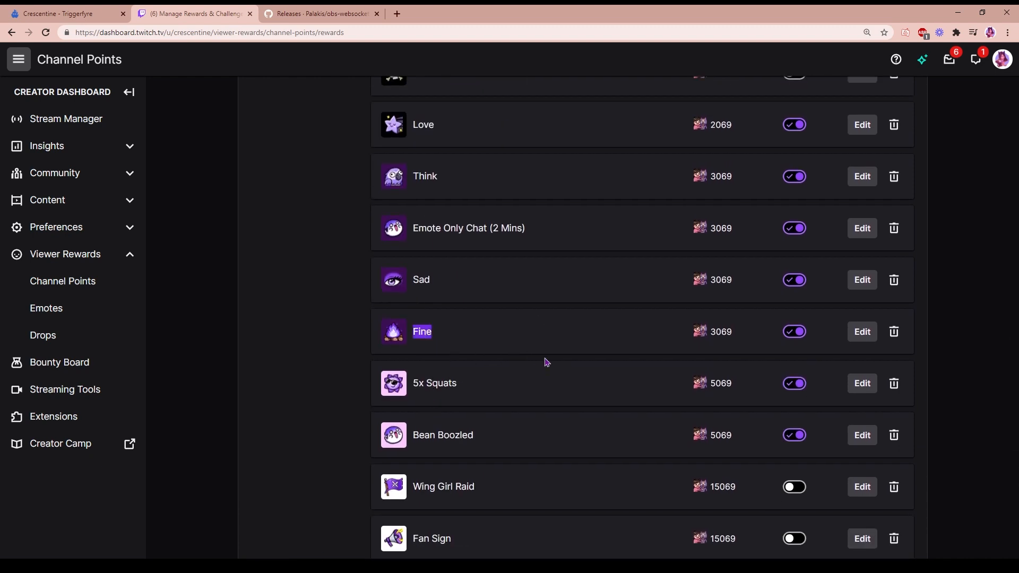
mouse_move(357, 114)
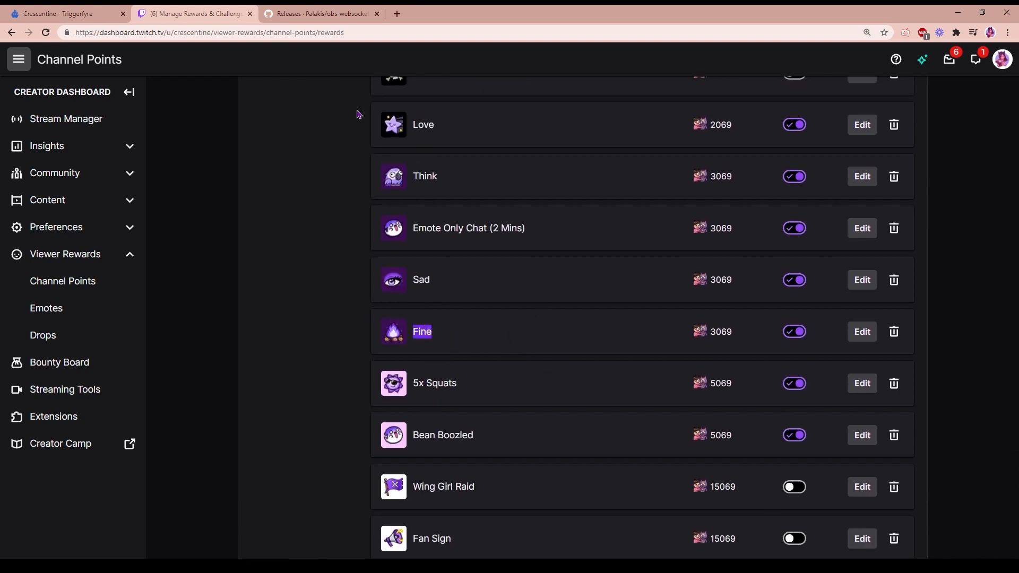
left_click(65, 13)
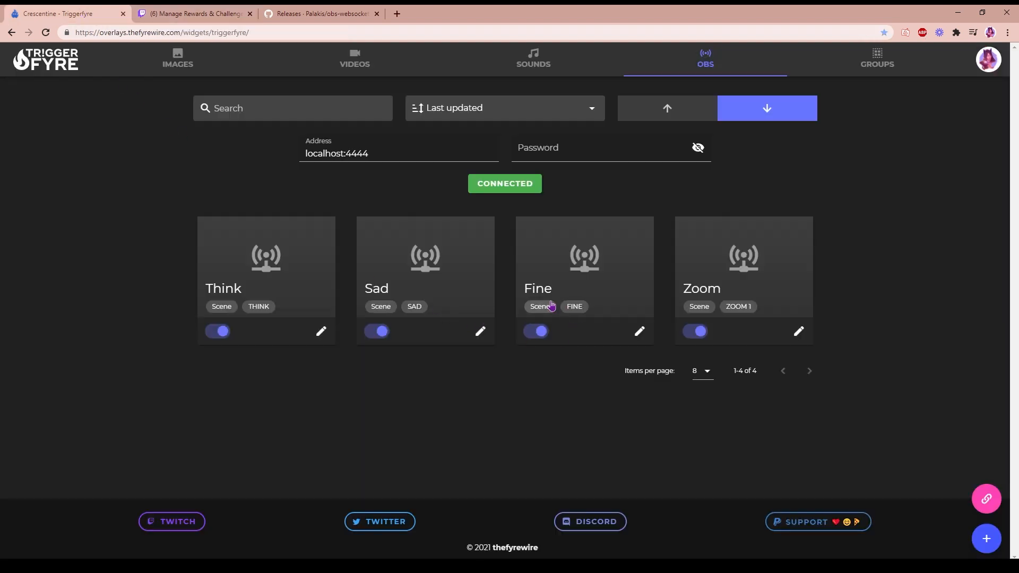
mouse_move(574, 360)
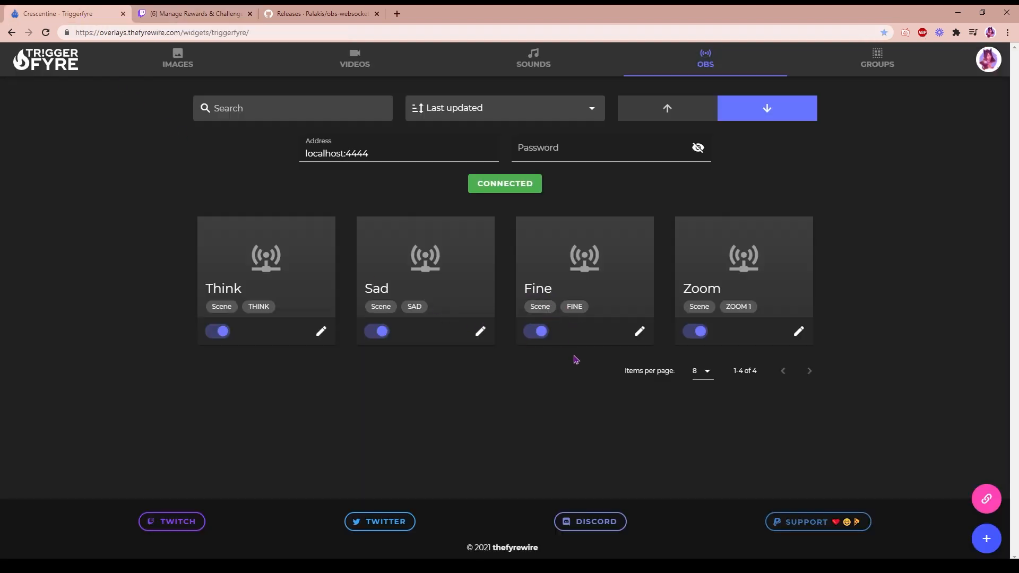
Create a new OBS trigger with command name Fine linked to the Fine Twitch reward
left_click(985, 538)
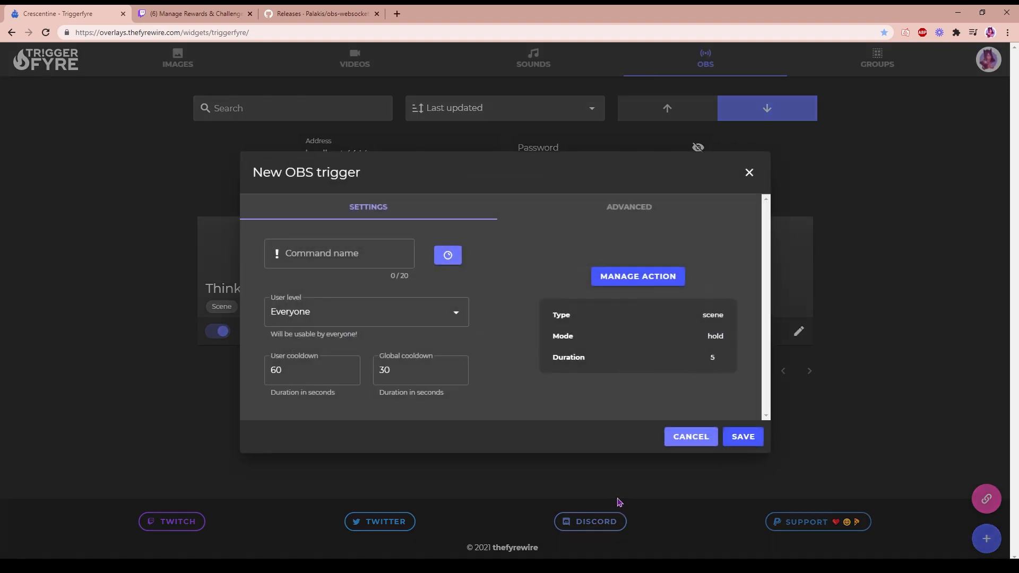
left_click(339, 253)
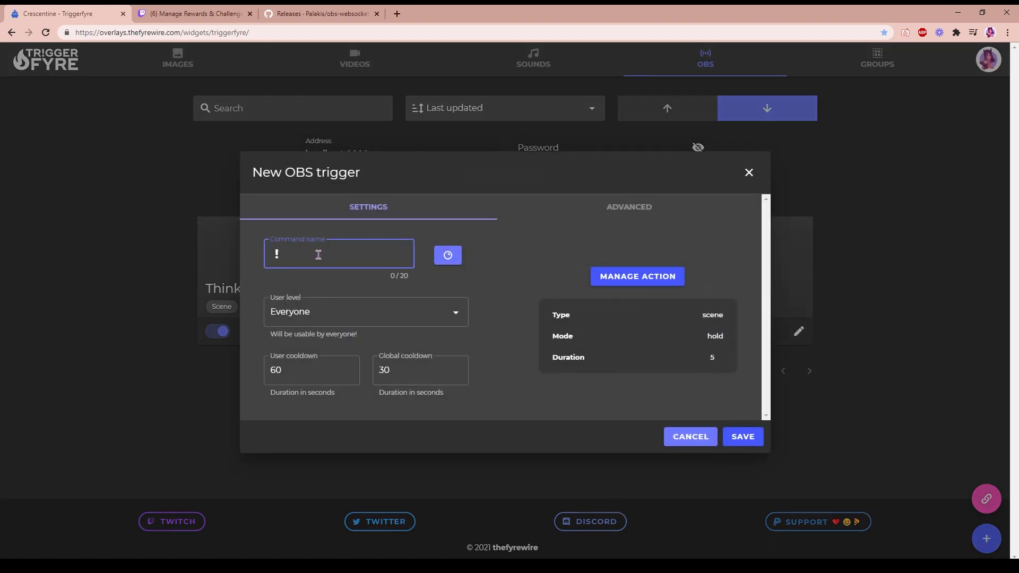
left_click(447, 255)
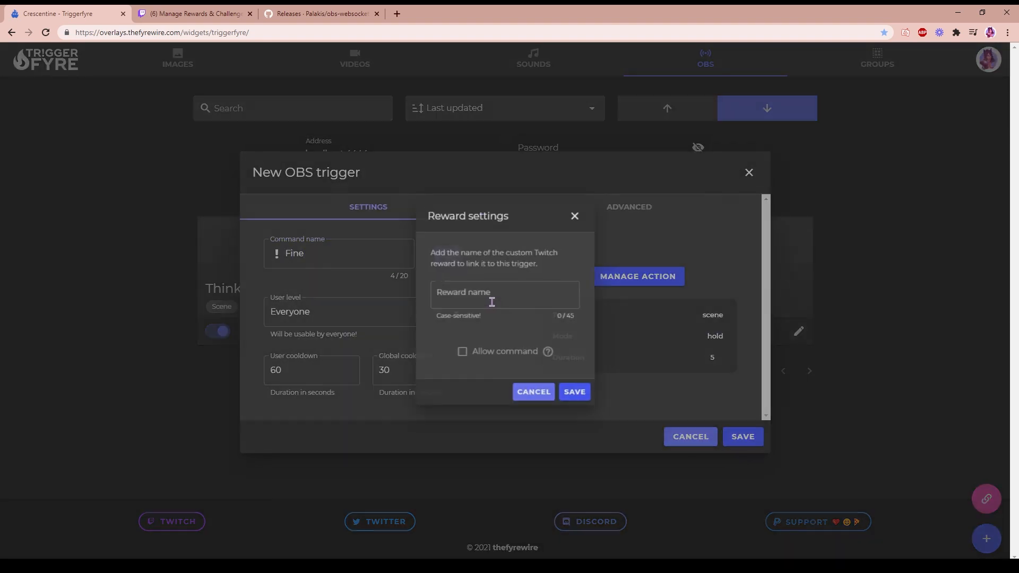
type("Fine")
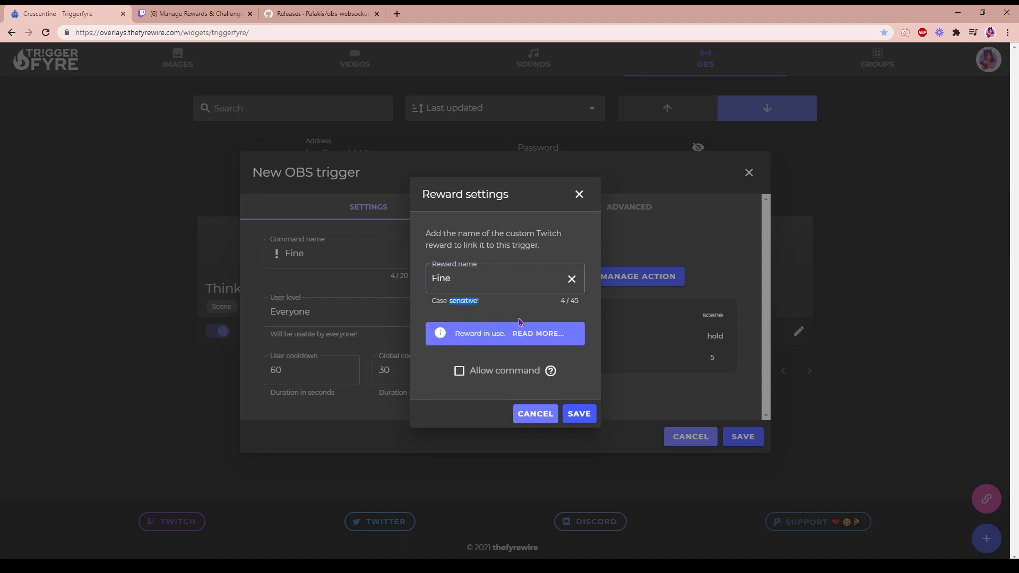
mouse_move(474, 374)
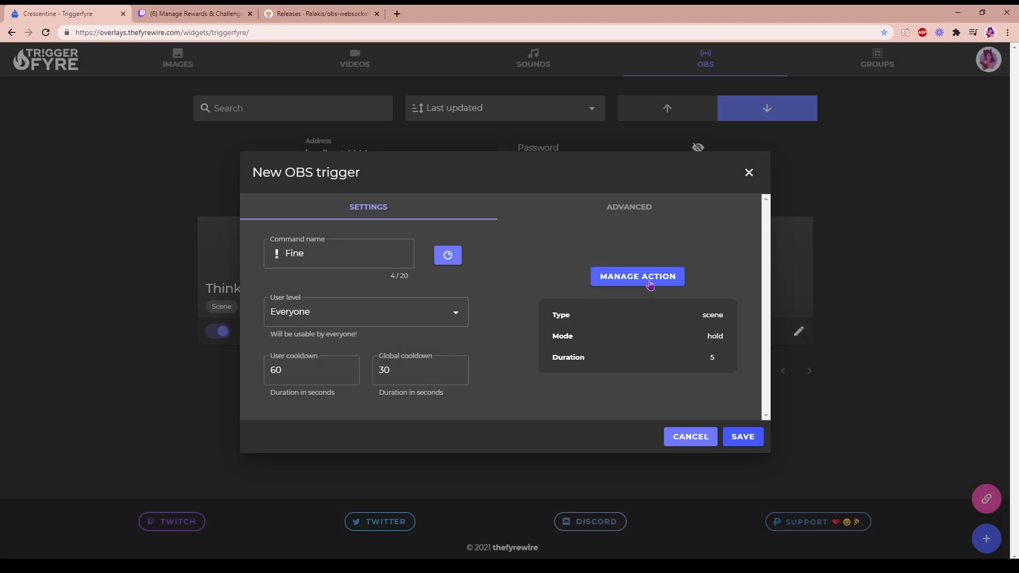
Set the Fine trigger's action to hold scene FINE for 5 seconds and run a test
left_click(636, 276)
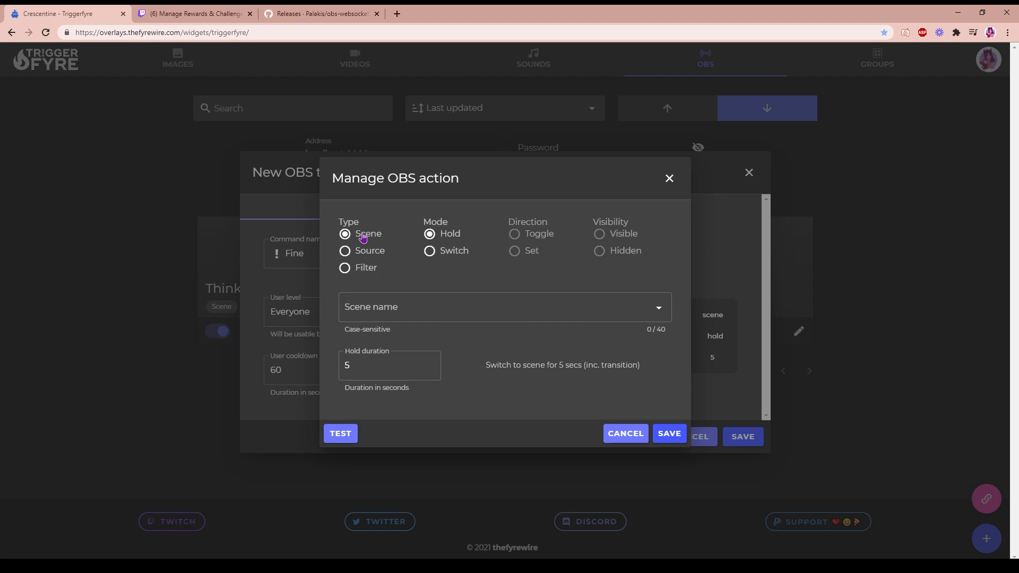
mouse_move(446, 255)
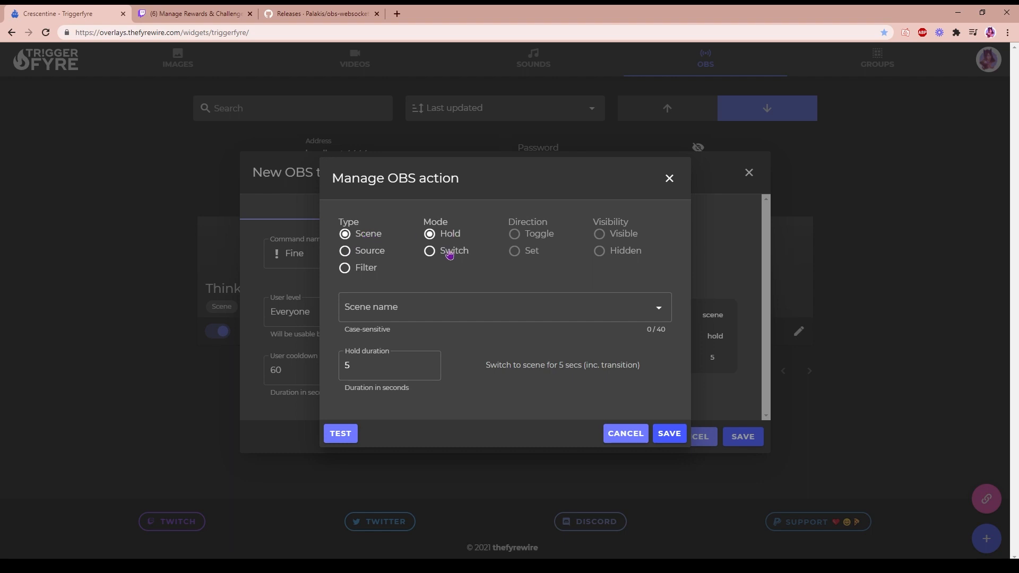
mouse_move(455, 307)
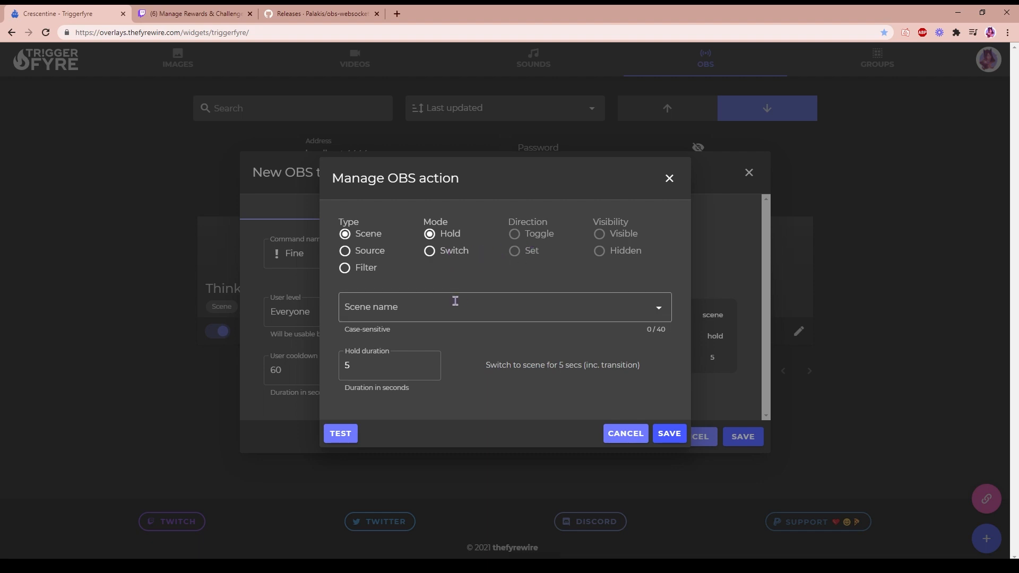
left_click(500, 306)
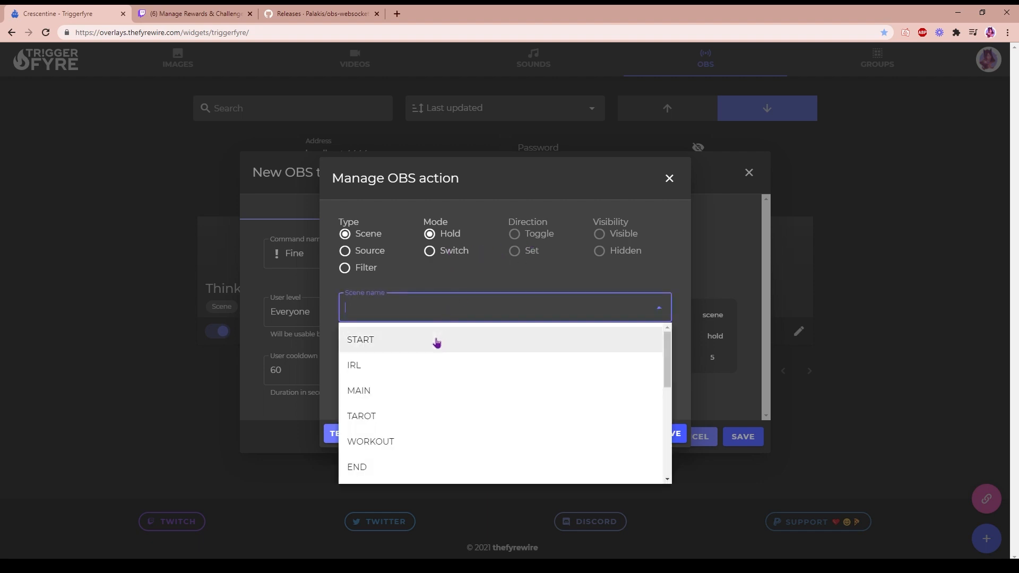
scroll("down", 3)
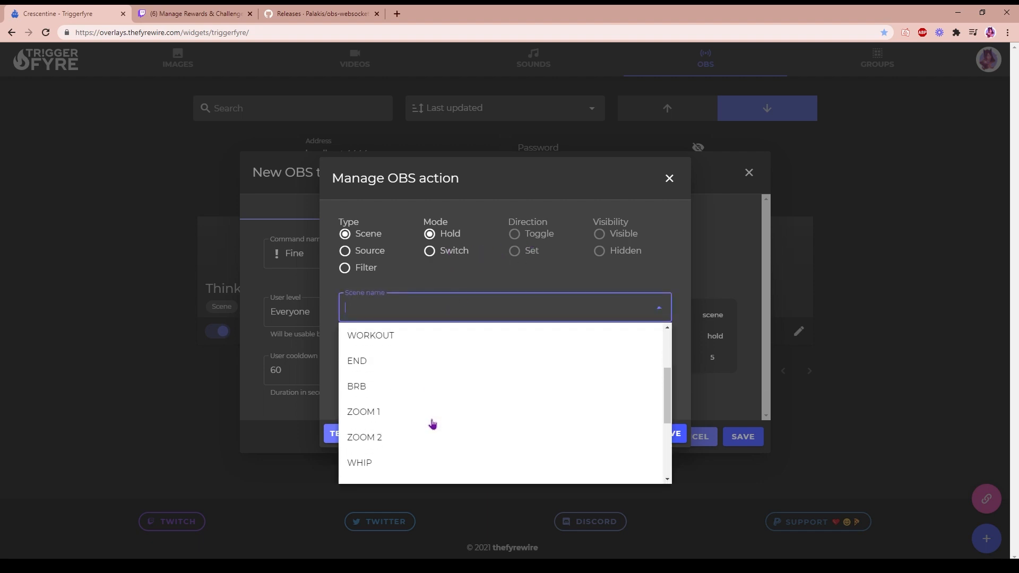
type("FINE")
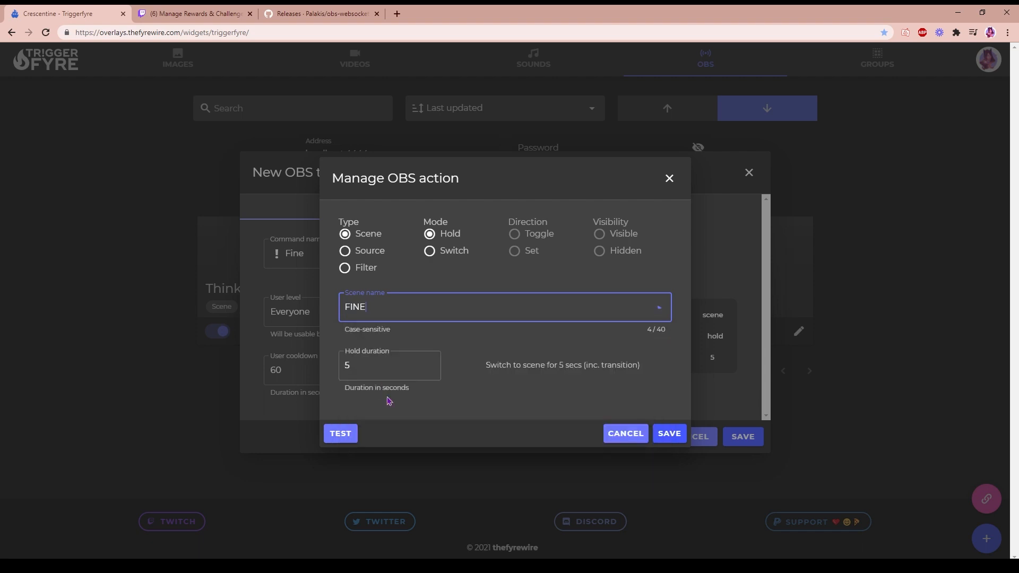
left_click(389, 365)
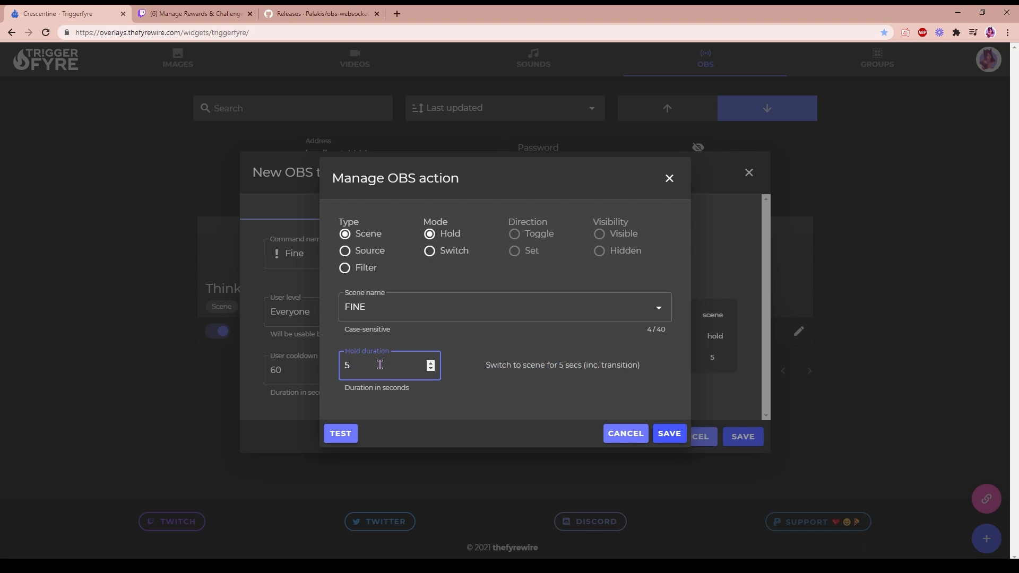
mouse_move(606, 450)
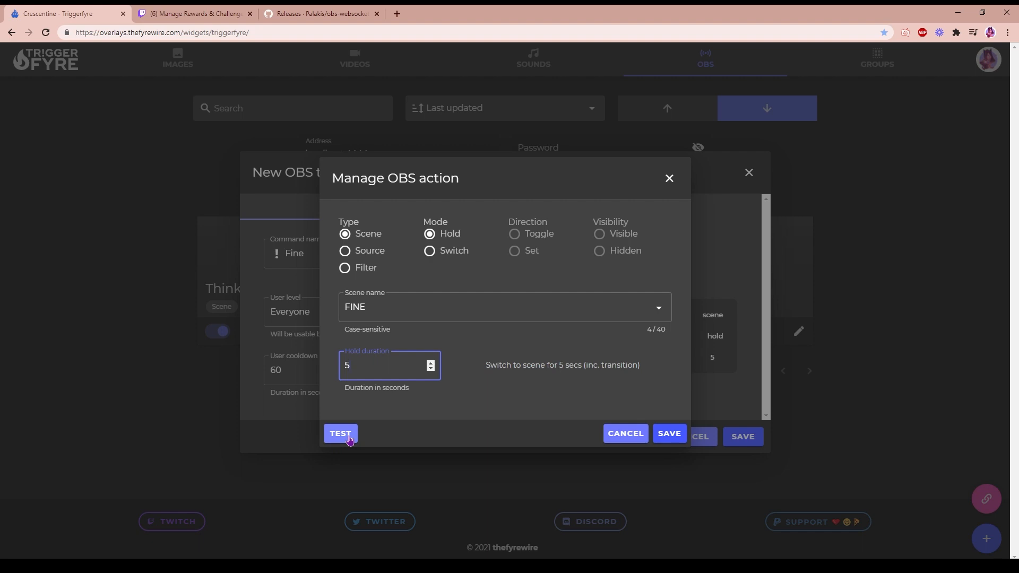
left_click(340, 433)
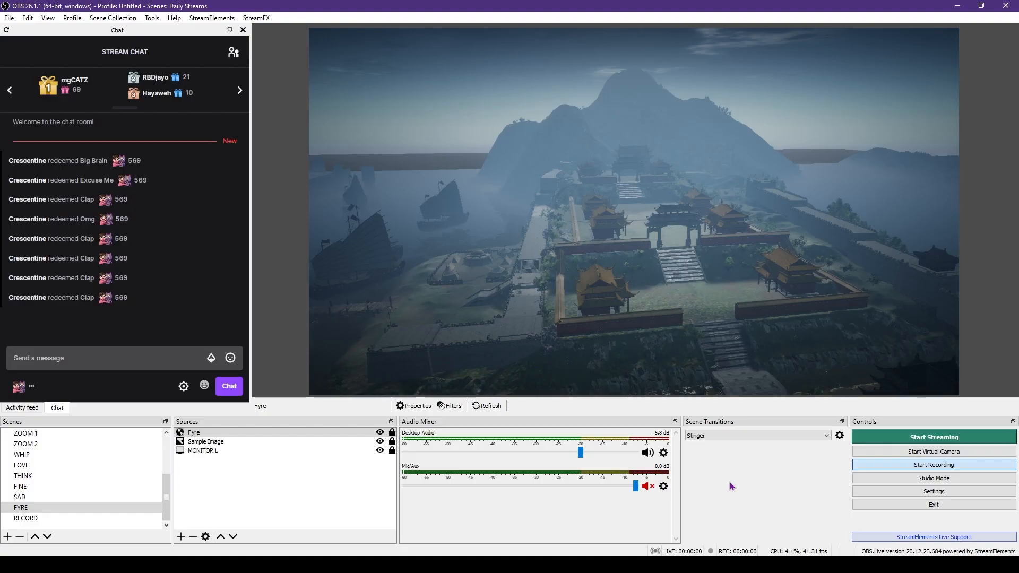
Redeem the Fine reward from the OBS chat dock's rewards panel to try the trigger
left_click(933, 465)
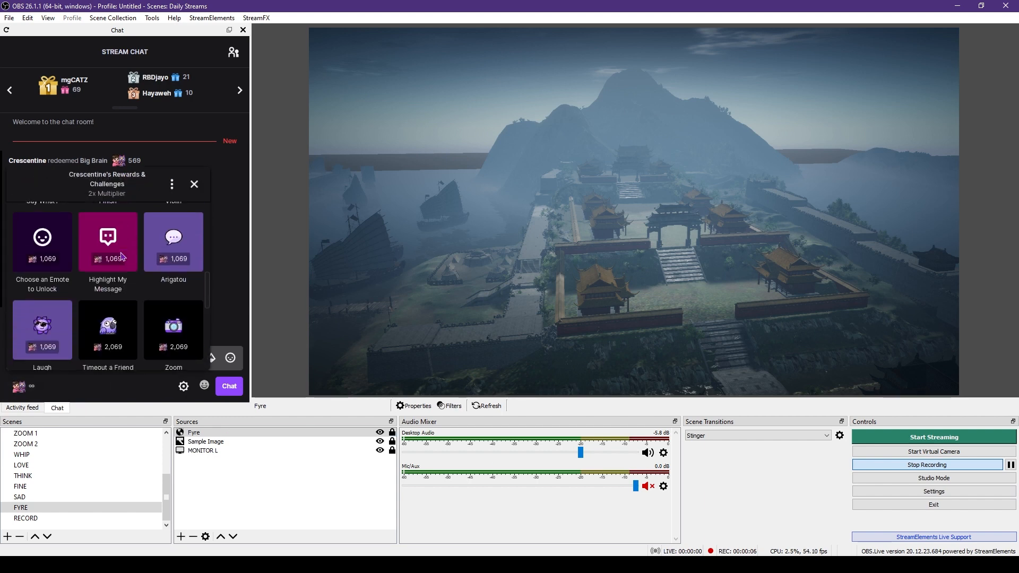
scroll("down", 3)
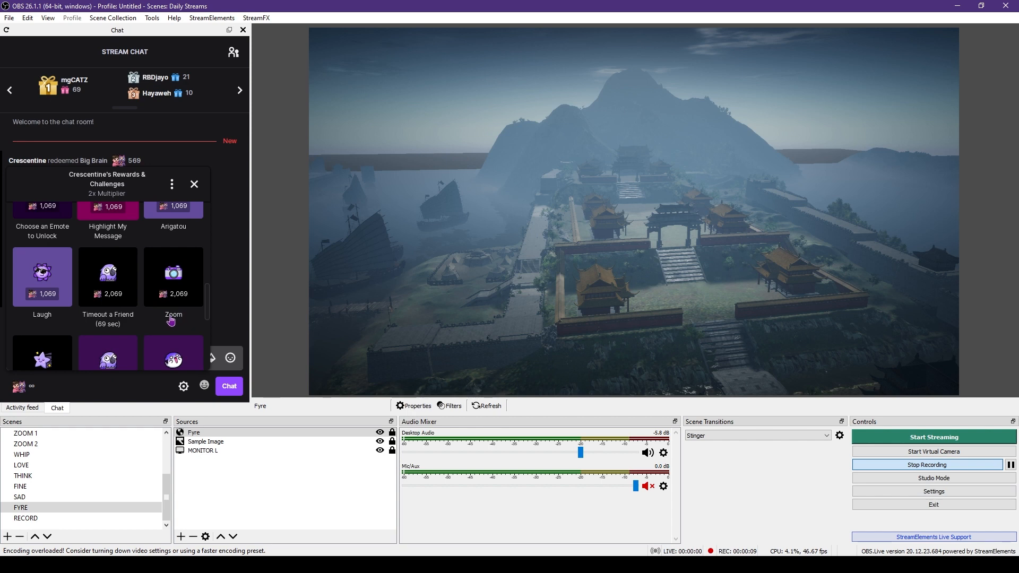
mouse_move(198, 319)
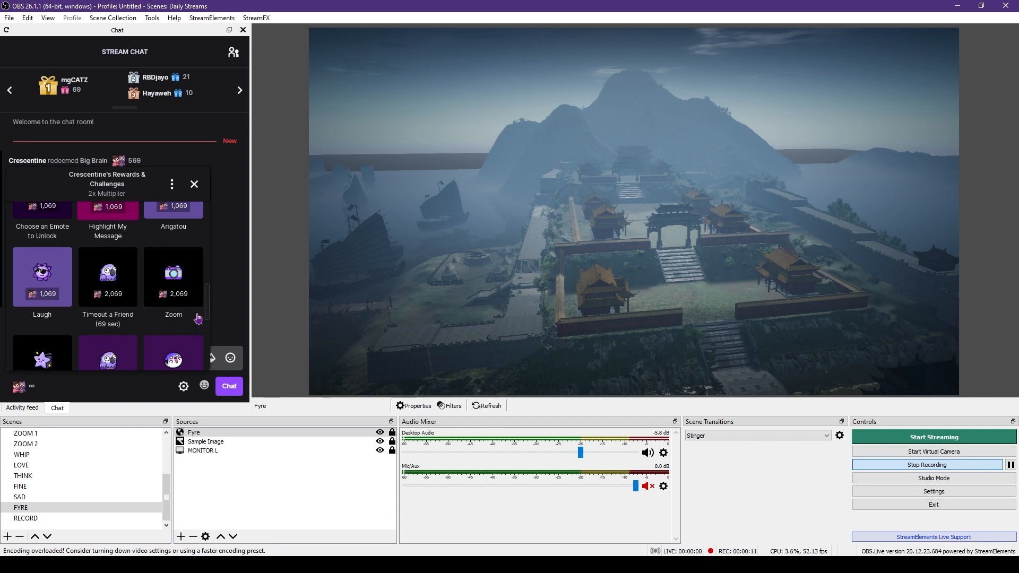
scroll("down", 3)
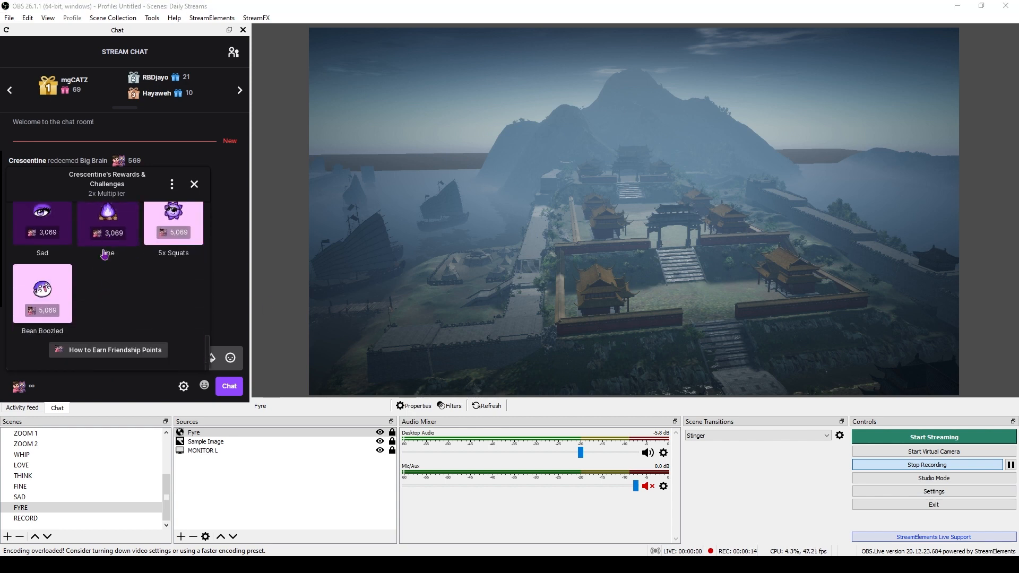
left_click(193, 184)
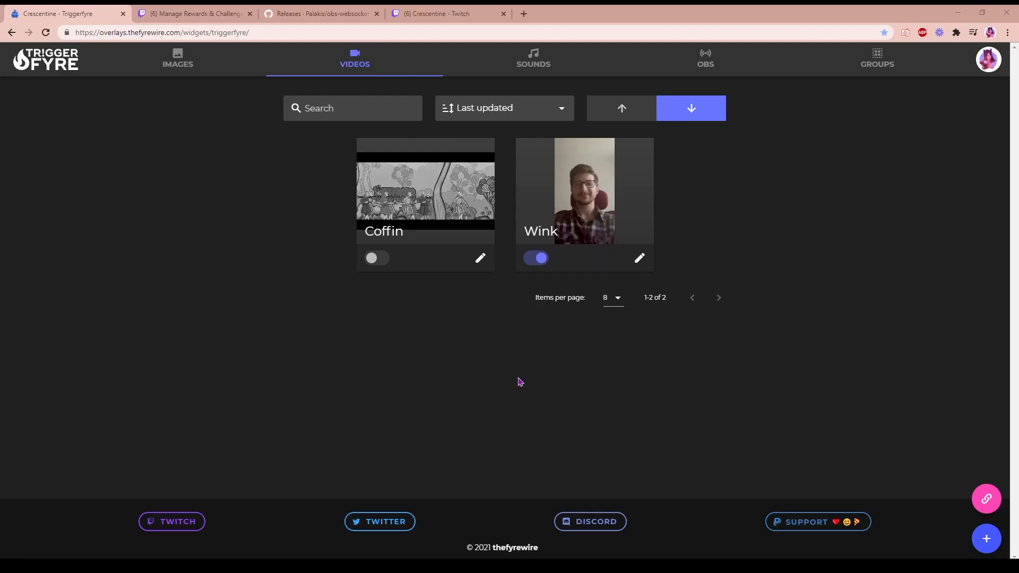
mouse_move(533, 58)
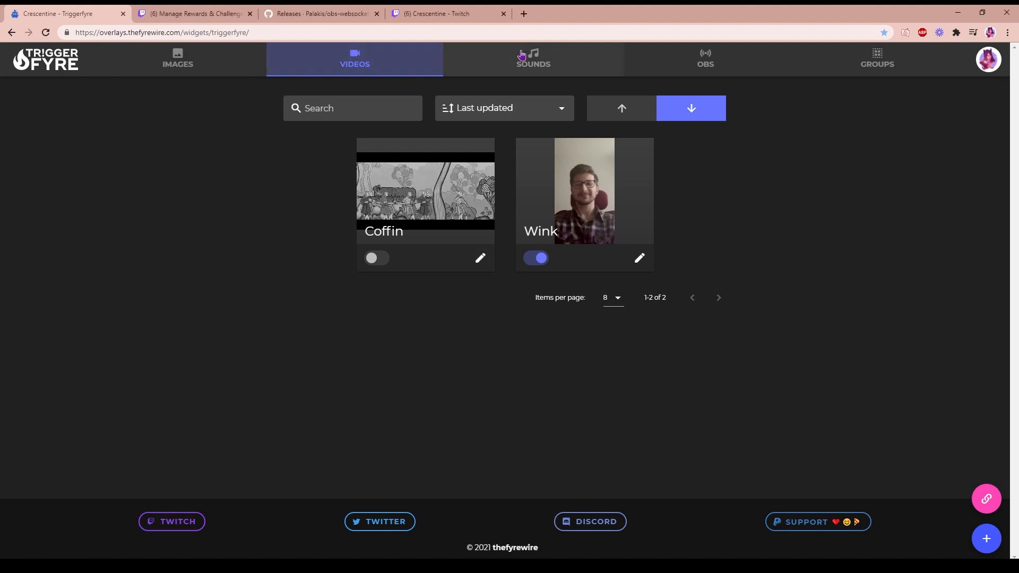
Show the sound triggers, then the image triggers list with Clap, Finish and brain
left_click(532, 58)
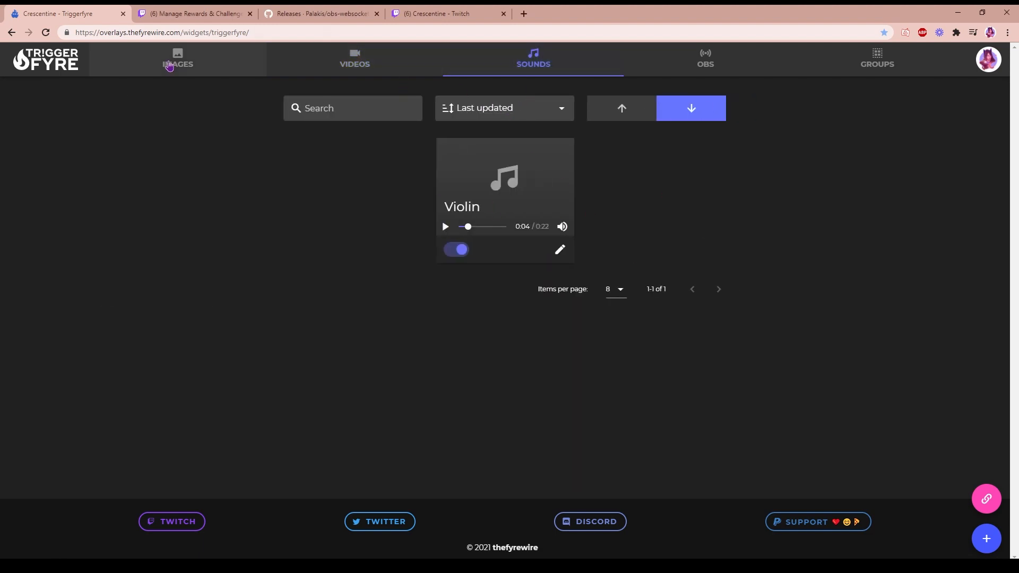
left_click(178, 59)
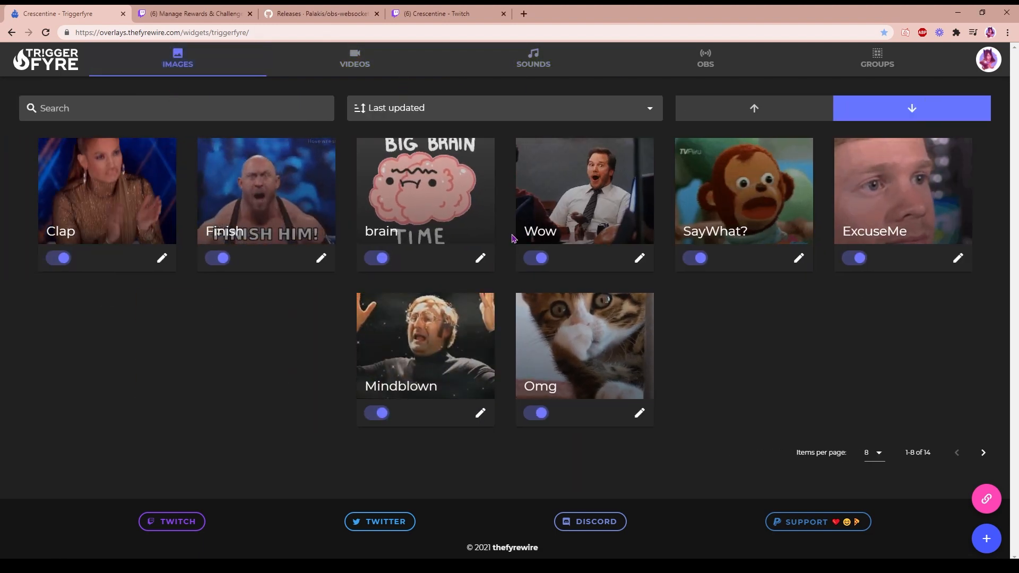